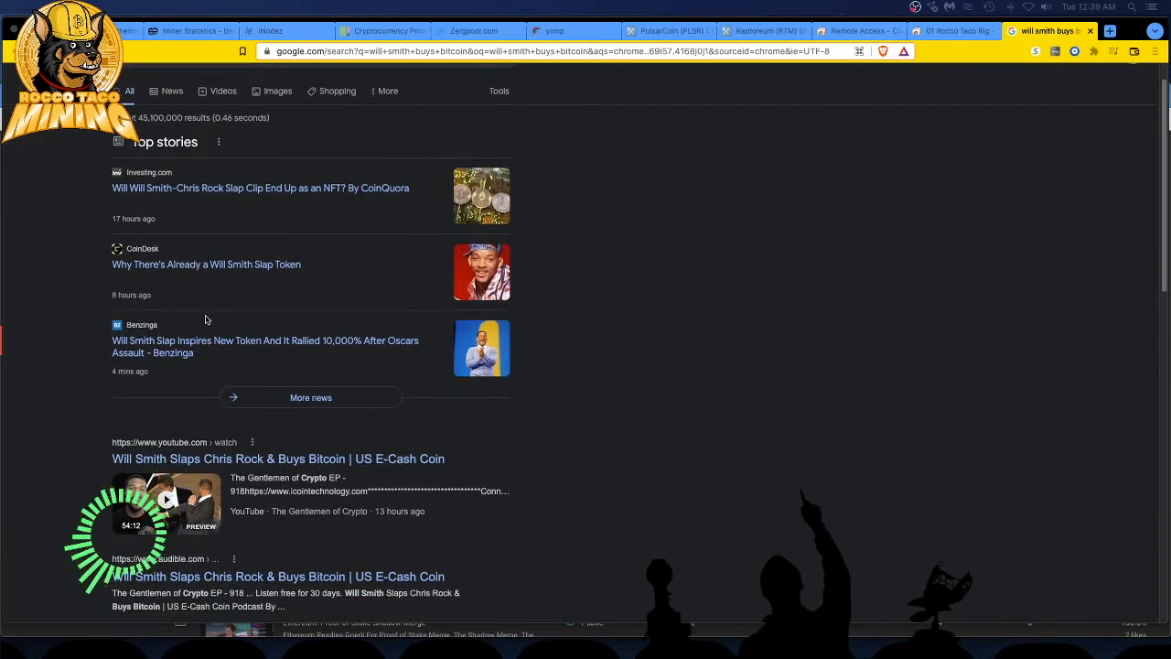
Step: Scroll the Google results down to the Benzinga slap-token story under Top stories
{"action": "scroll", "scroll_direction": "down", "scroll_amount": 3}
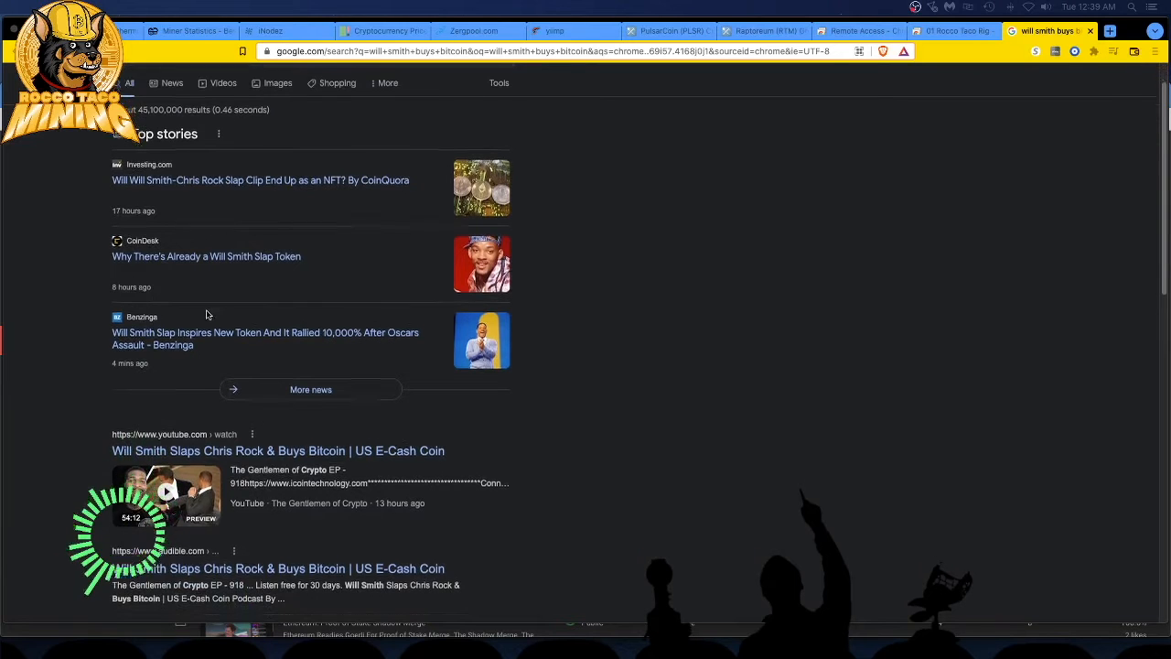
{"action": "scroll", "scroll_direction": "down", "scroll_amount": 3}
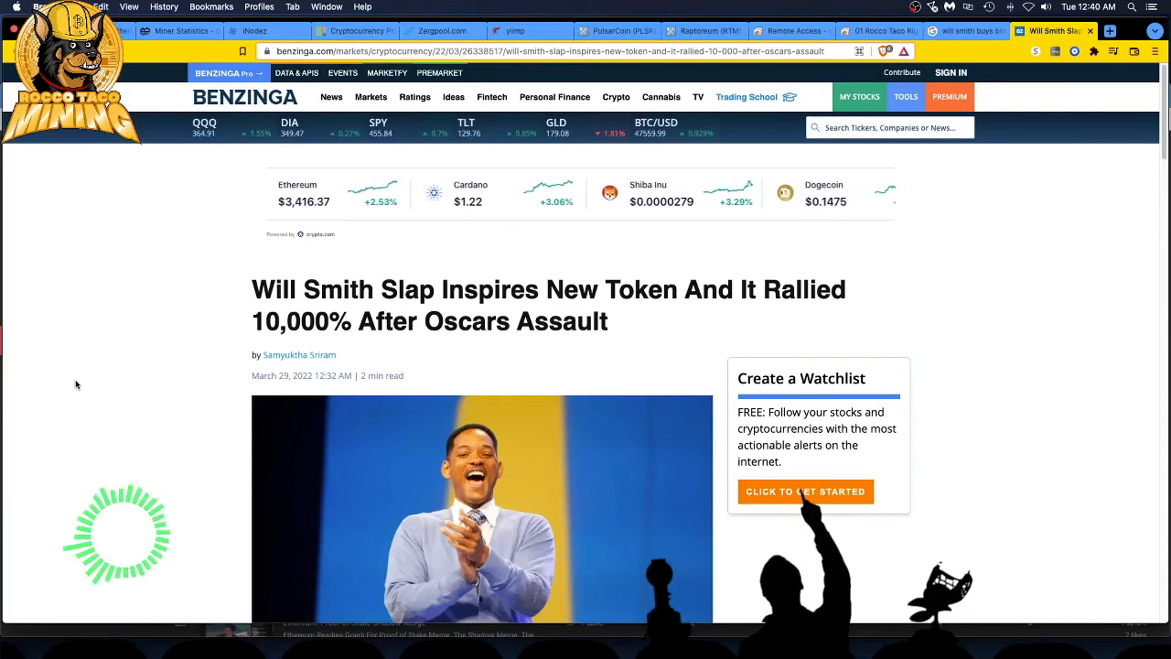
Step: Scroll past the header image to the paragraphs on Will Smith Inu trading on Uniswap
{"action": "scroll", "scroll_direction": "down", "scroll_amount": 3}
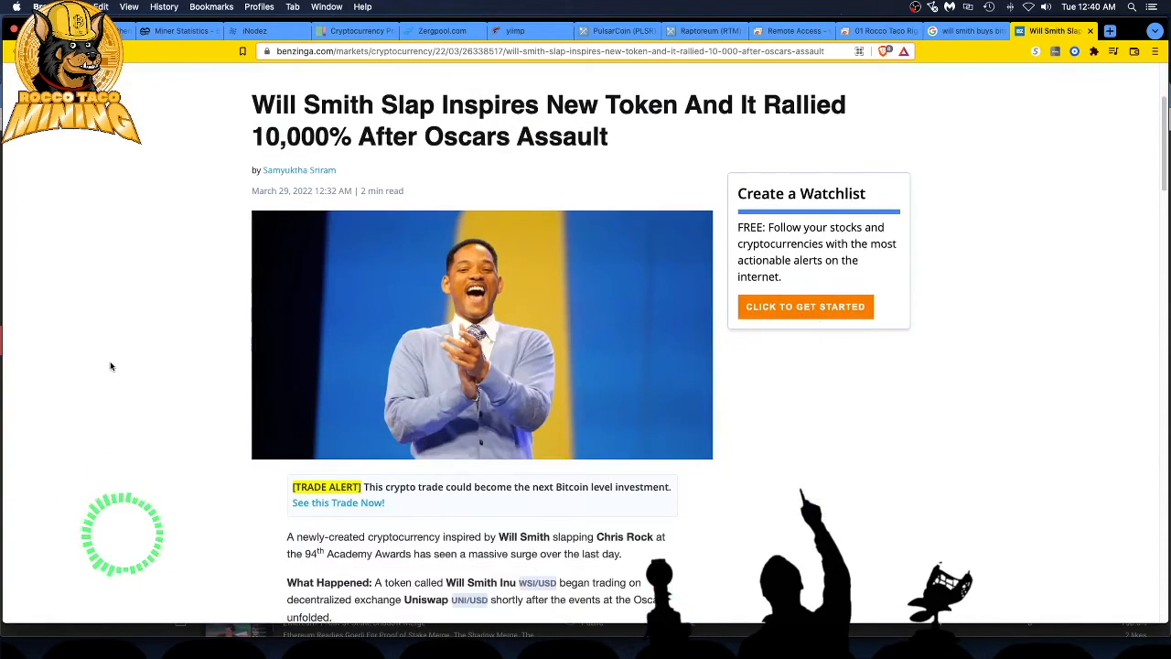
{"action": "scroll", "scroll_direction": "down", "scroll_amount": 3}
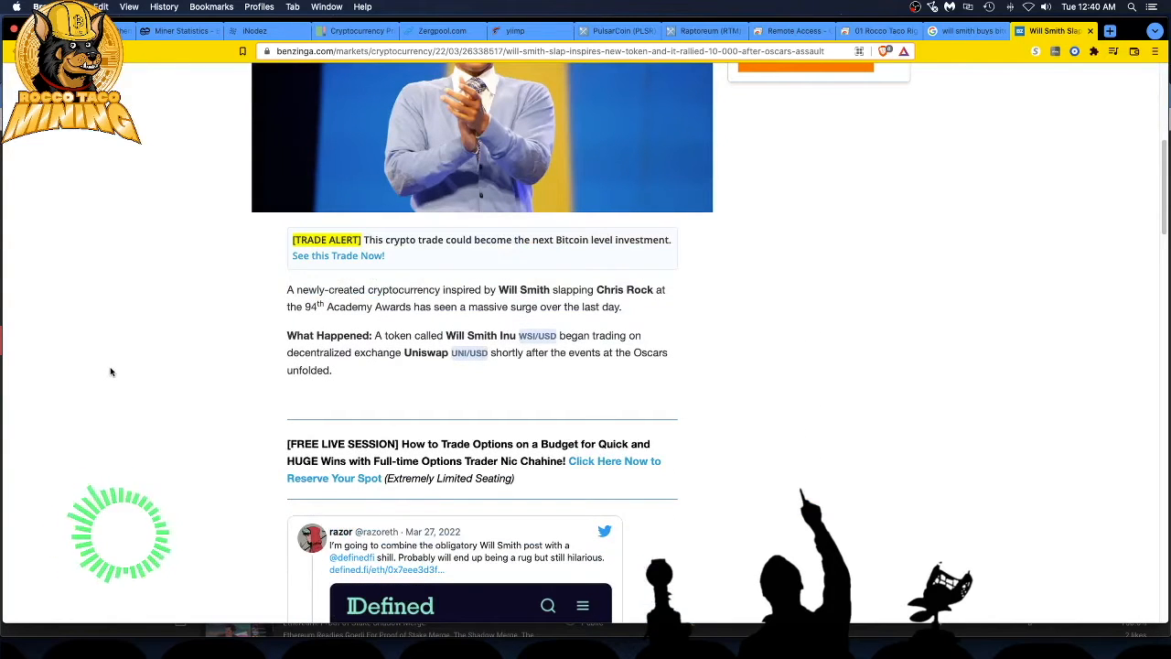
{"action": "mouse_move", "coordinate": [117, 362]}
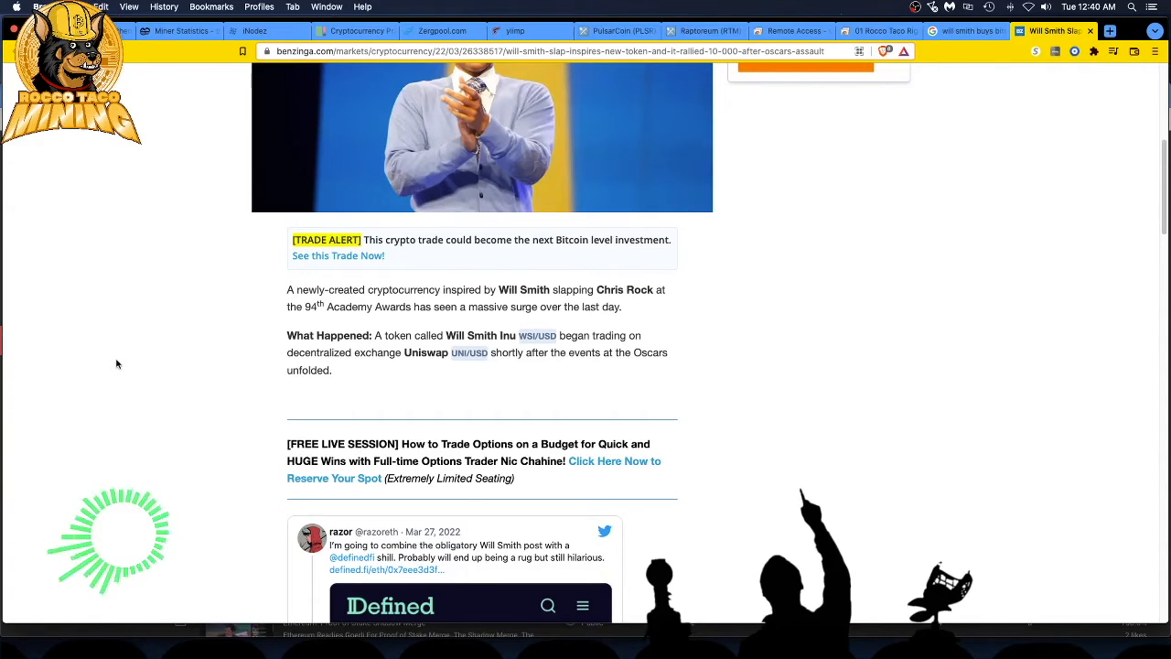
Step: Scroll down from the article text into the first embedded Will Smith Inu tweets
{"action": "scroll", "scroll_direction": "down", "scroll_amount": 3}
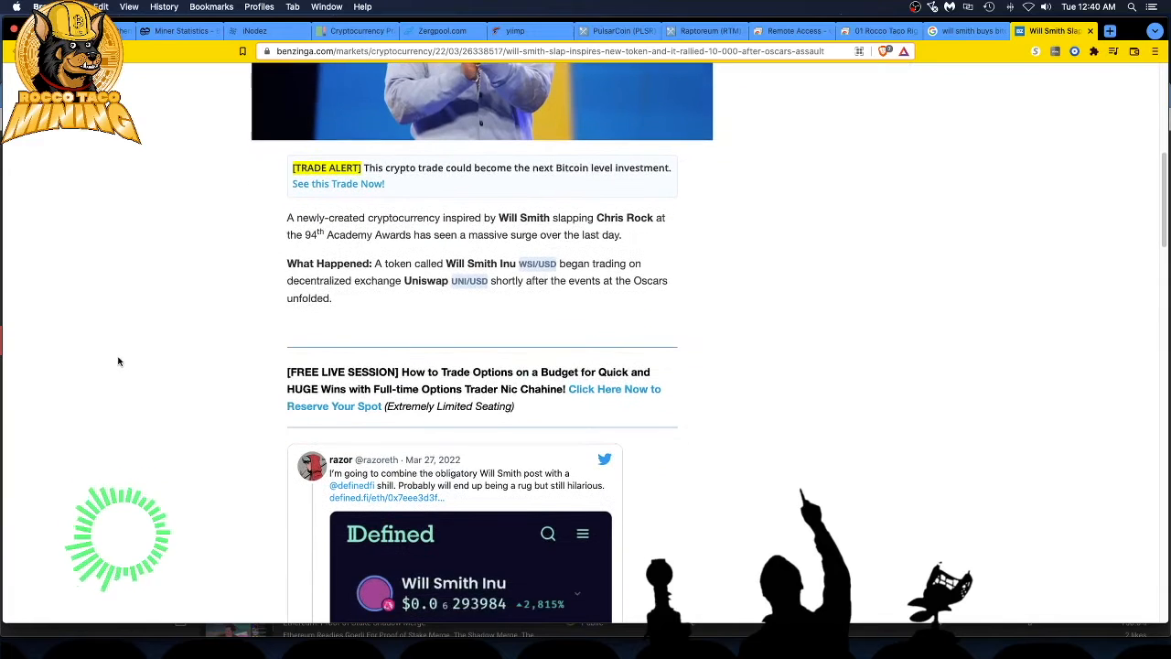
{"action": "scroll", "scroll_direction": "down", "scroll_amount": 3}
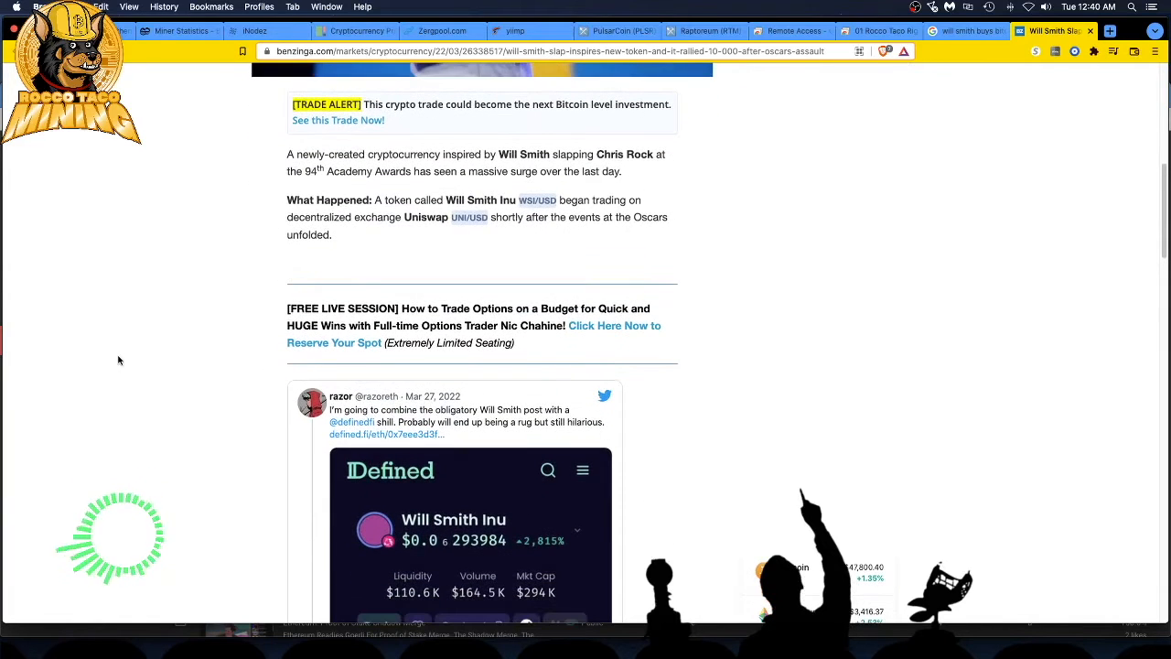
{"action": "scroll", "scroll_direction": "down", "scroll_amount": 3}
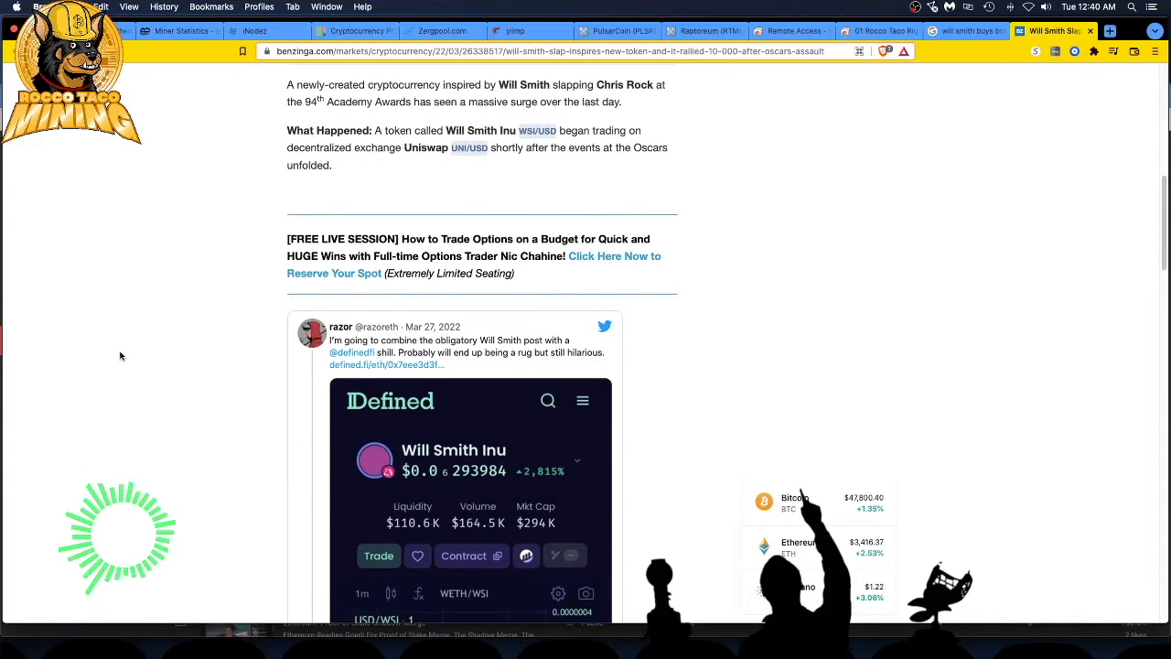
{"action": "mouse_move", "coordinate": [114, 357]}
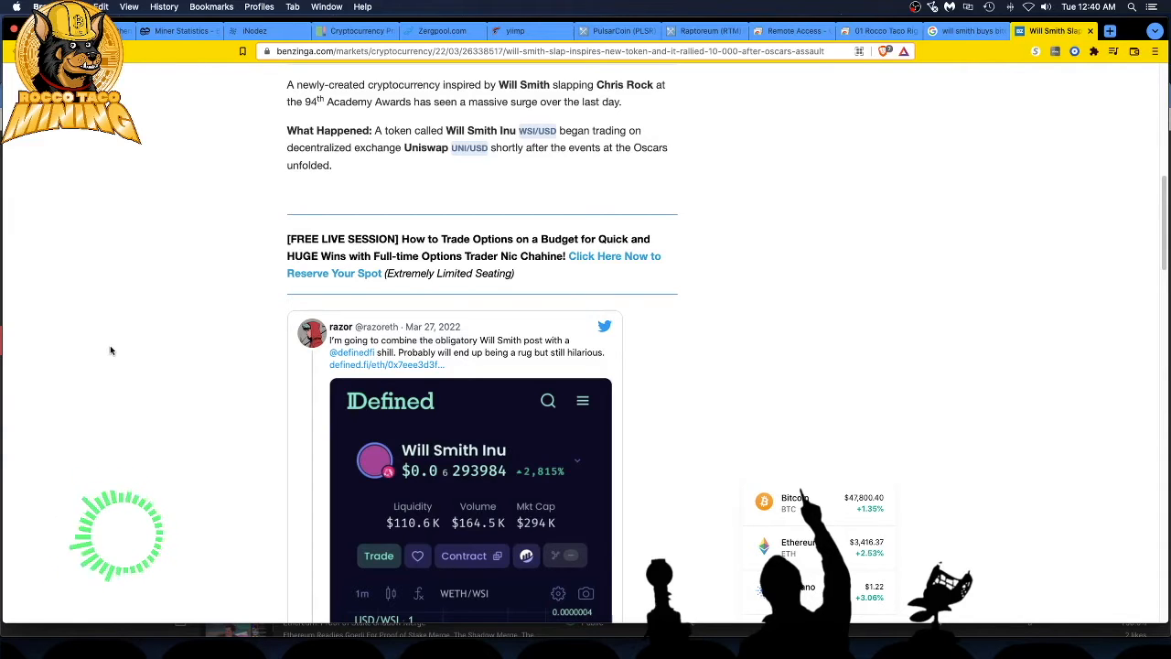
{"action": "mouse_move", "coordinate": [113, 357]}
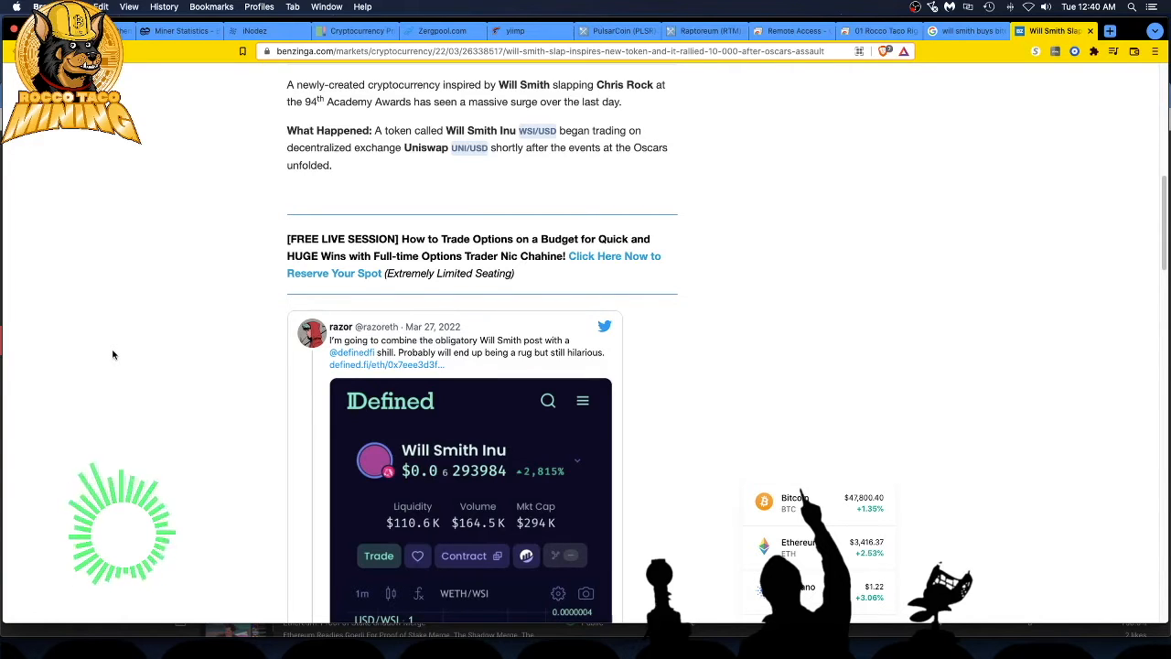
{"action": "mouse_move", "coordinate": [128, 344]}
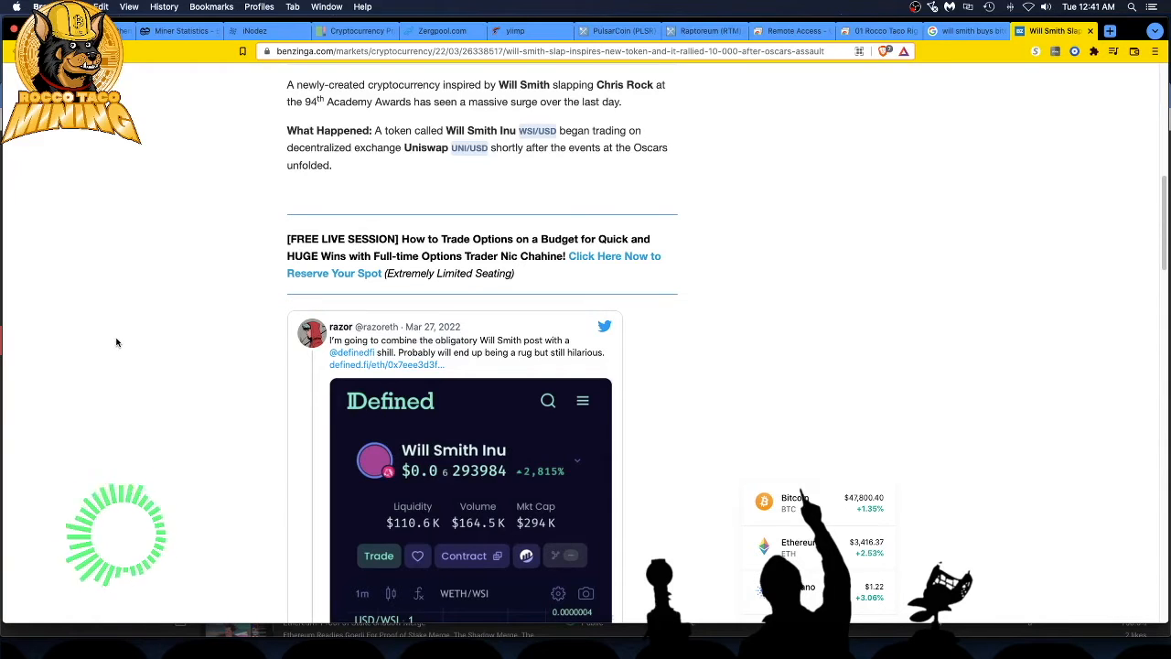
Step: Continue through the Defined price-card tweets to the DEX Screener post citing a 266% rise
{"action": "scroll", "scroll_direction": "down", "scroll_amount": 3}
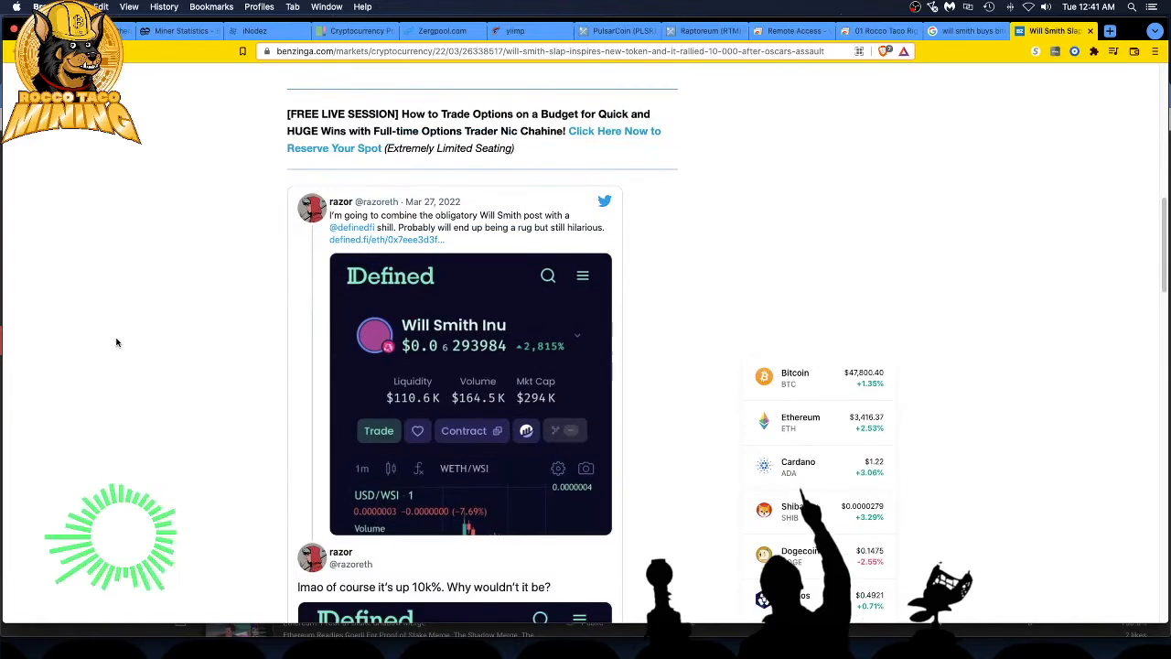
{"action": "scroll", "scroll_direction": "down", "scroll_amount": 3}
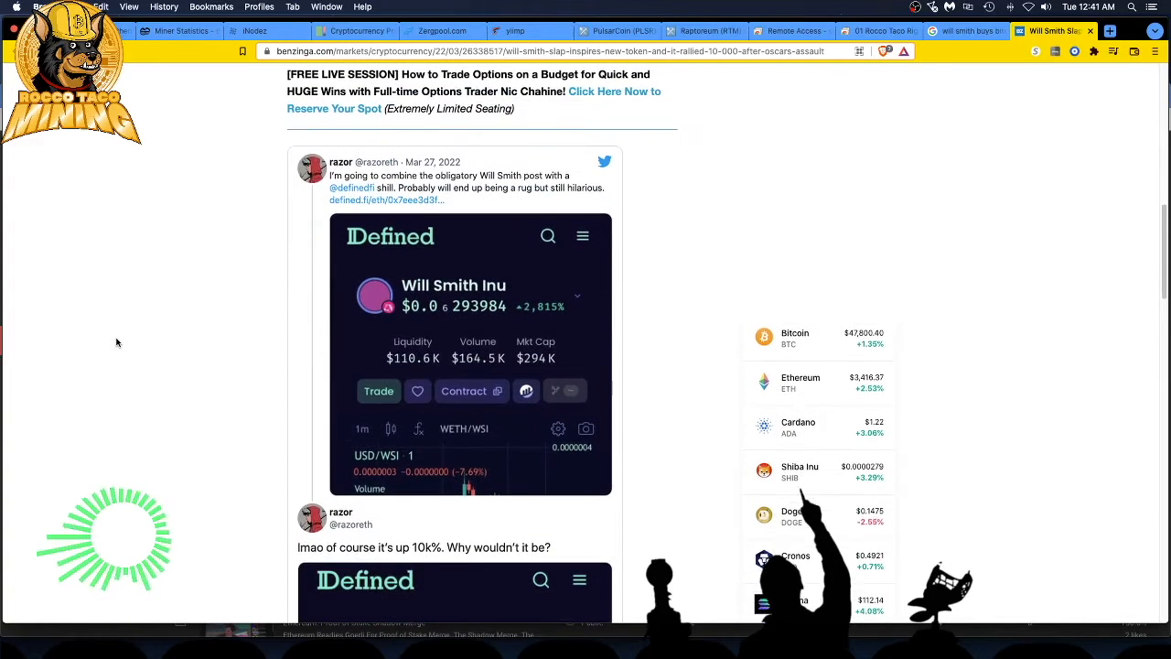
{"action": "scroll", "scroll_direction": "down", "scroll_amount": 3}
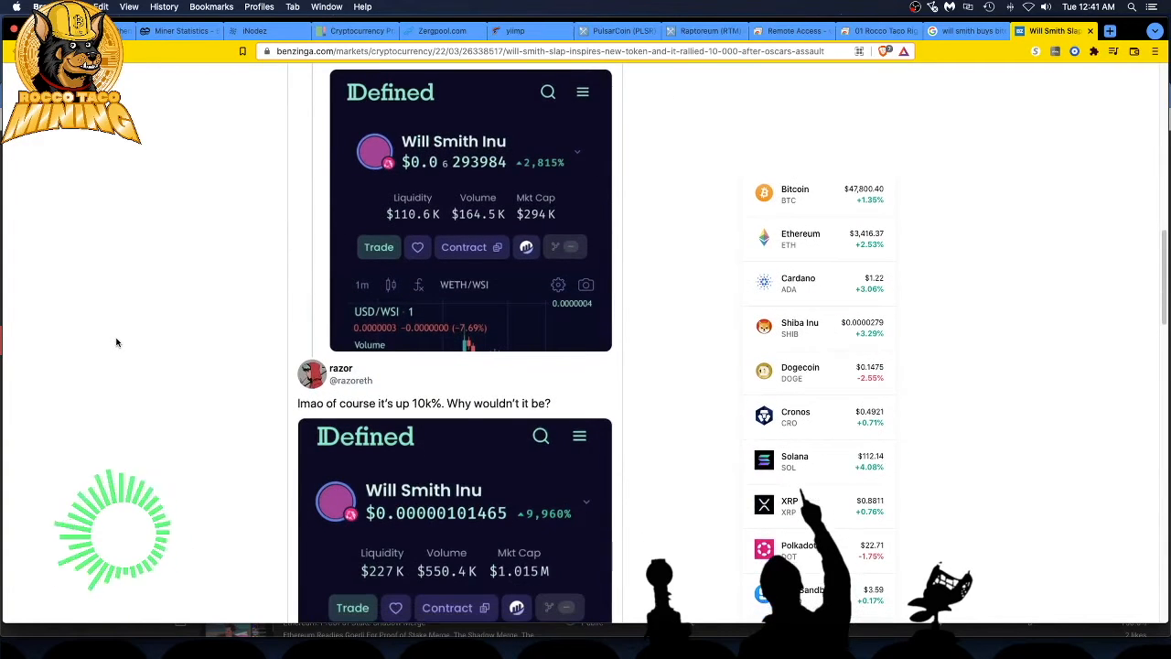
{"action": "scroll", "scroll_direction": "down", "scroll_amount": 3}
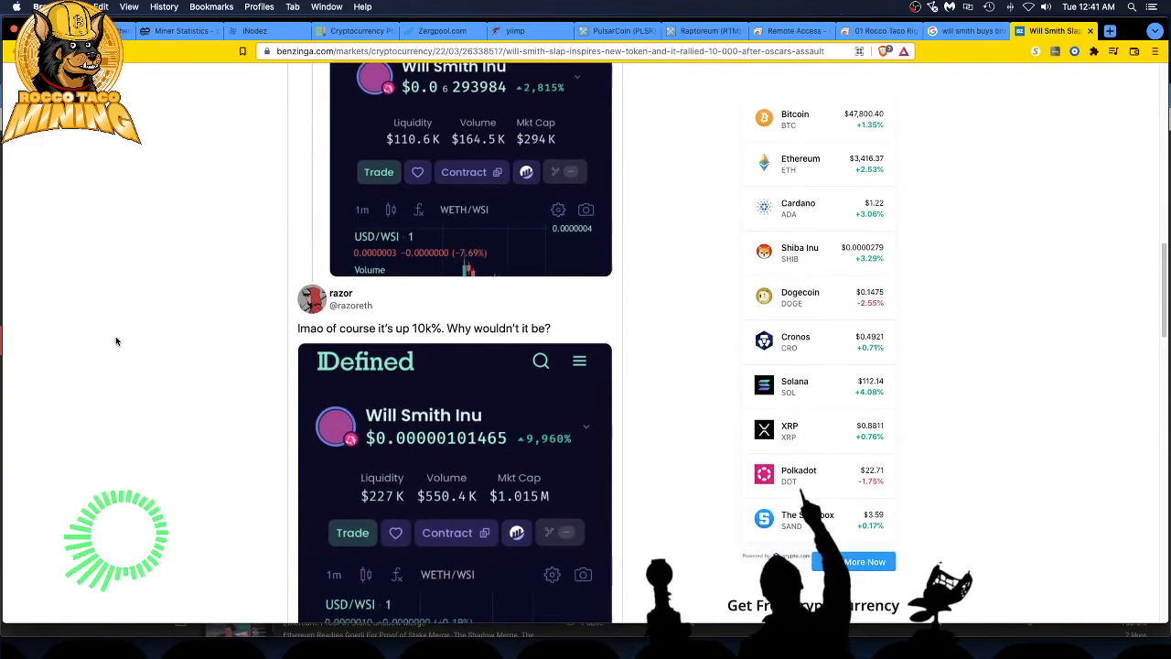
{"action": "scroll", "scroll_direction": "down", "scroll_amount": 3}
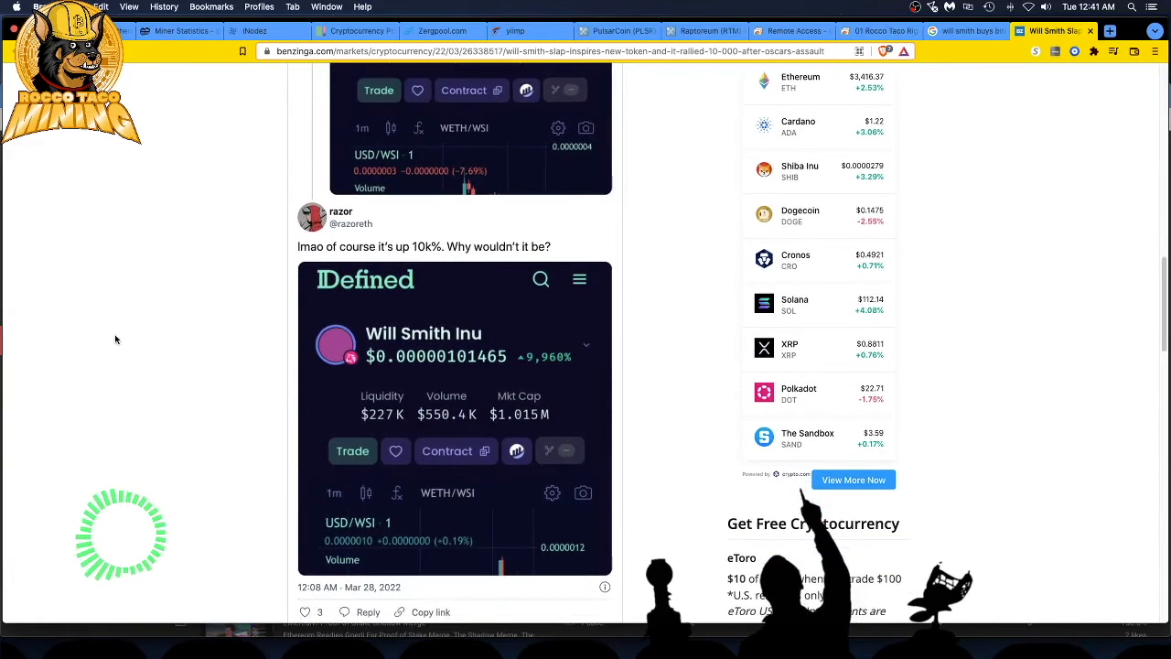
{"action": "scroll", "scroll_direction": "down", "scroll_amount": 3}
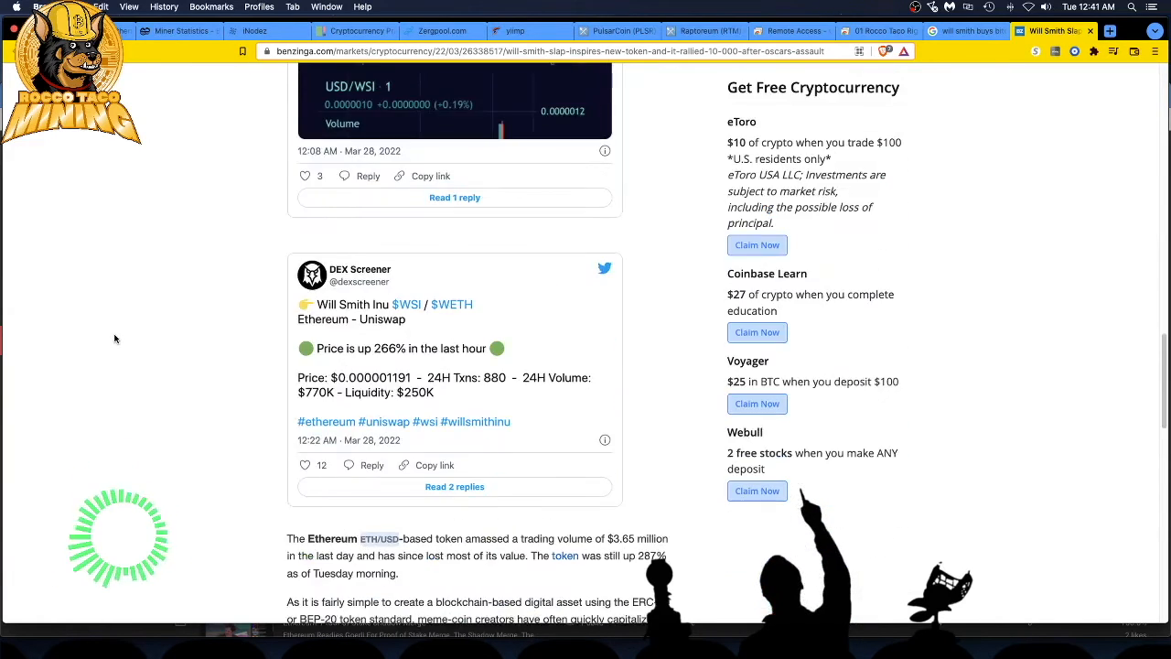
{"action": "scroll", "scroll_direction": "down", "scroll_amount": 3}
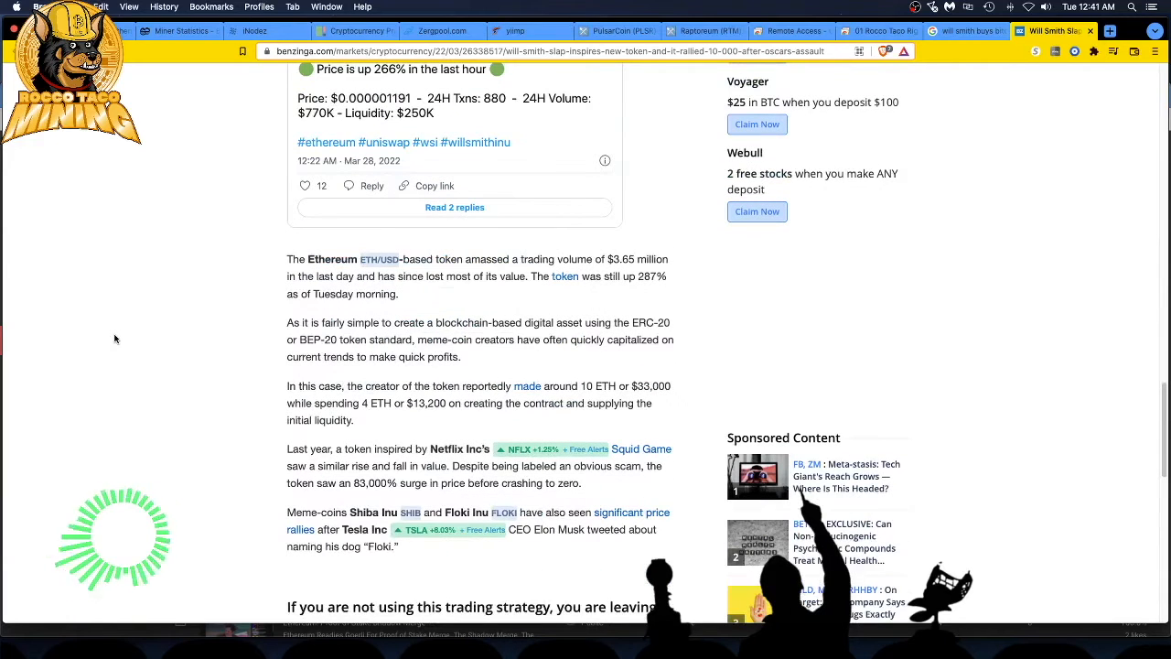
{"action": "mouse_move", "coordinate": [110, 336]}
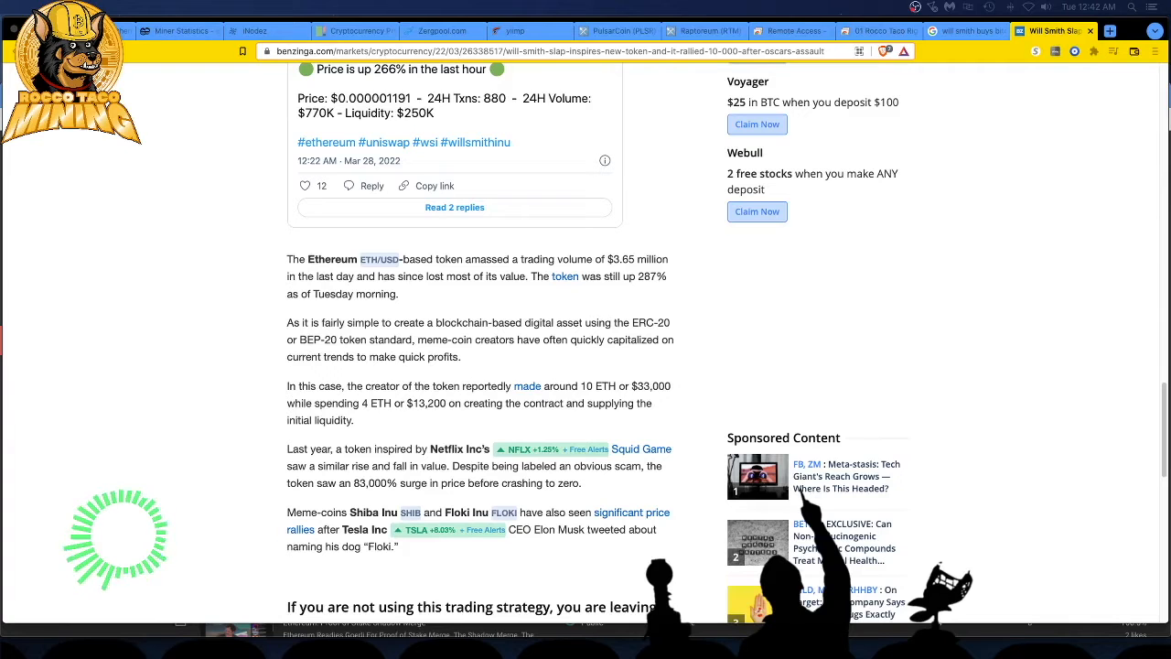
{"action": "scroll", "scroll_direction": "down", "scroll_amount": 3}
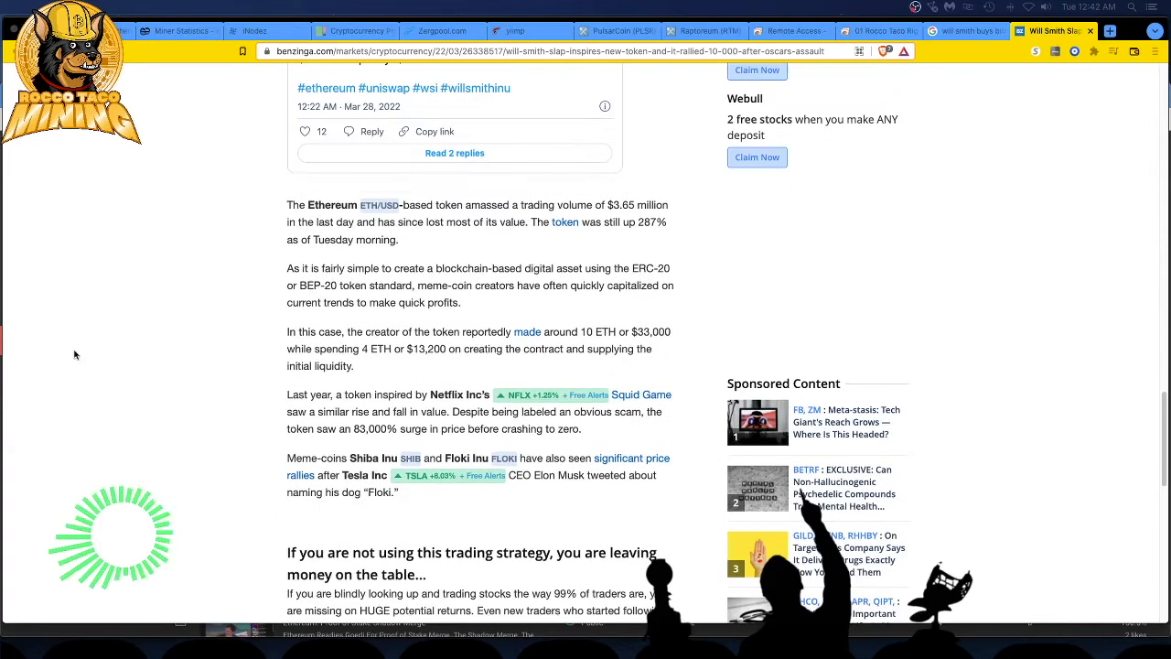
{"action": "scroll", "scroll_direction": "down", "scroll_amount": 3}
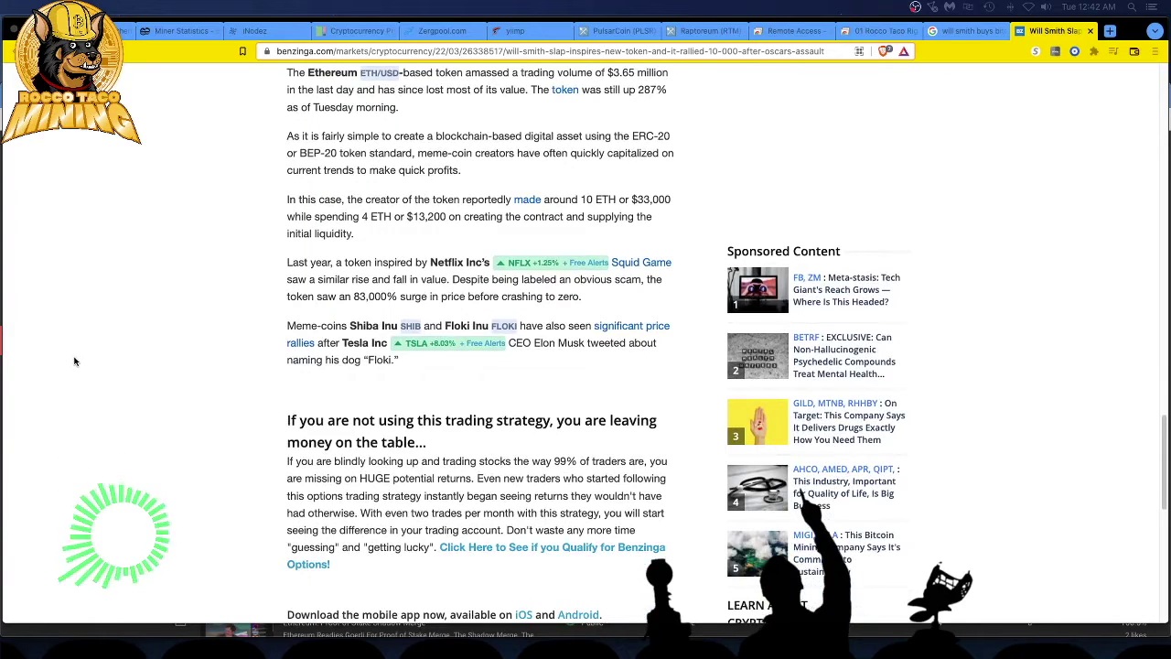
{"action": "scroll", "scroll_direction": "up", "scroll_amount": 3}
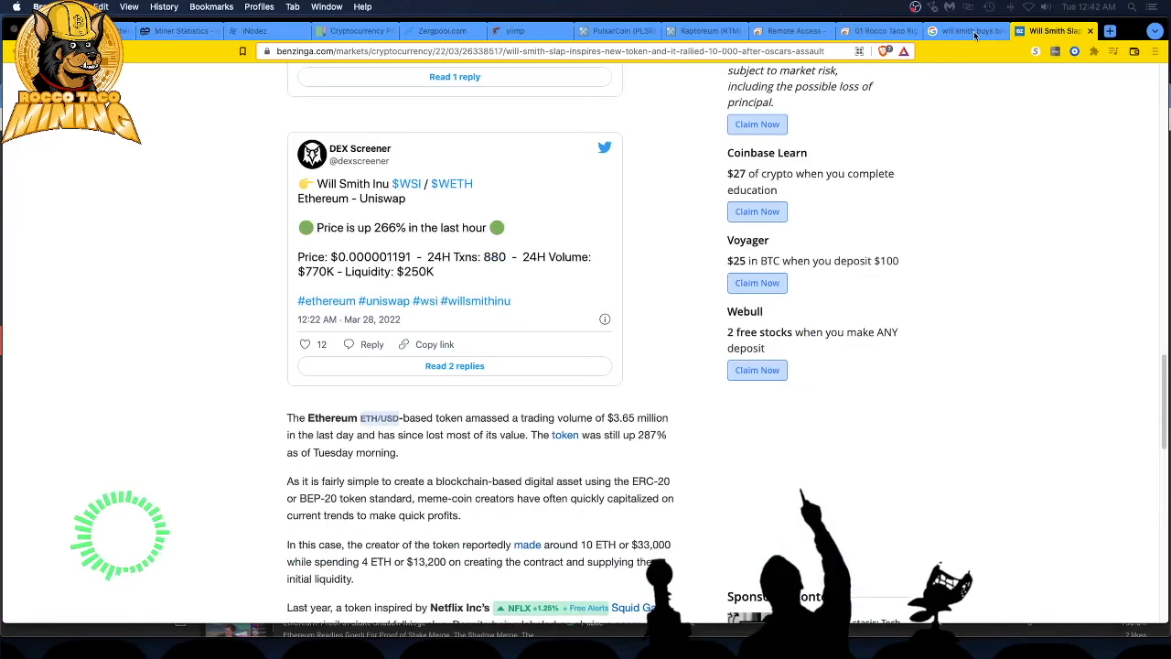
{"action": "left_click", "coordinate": [973, 29]}
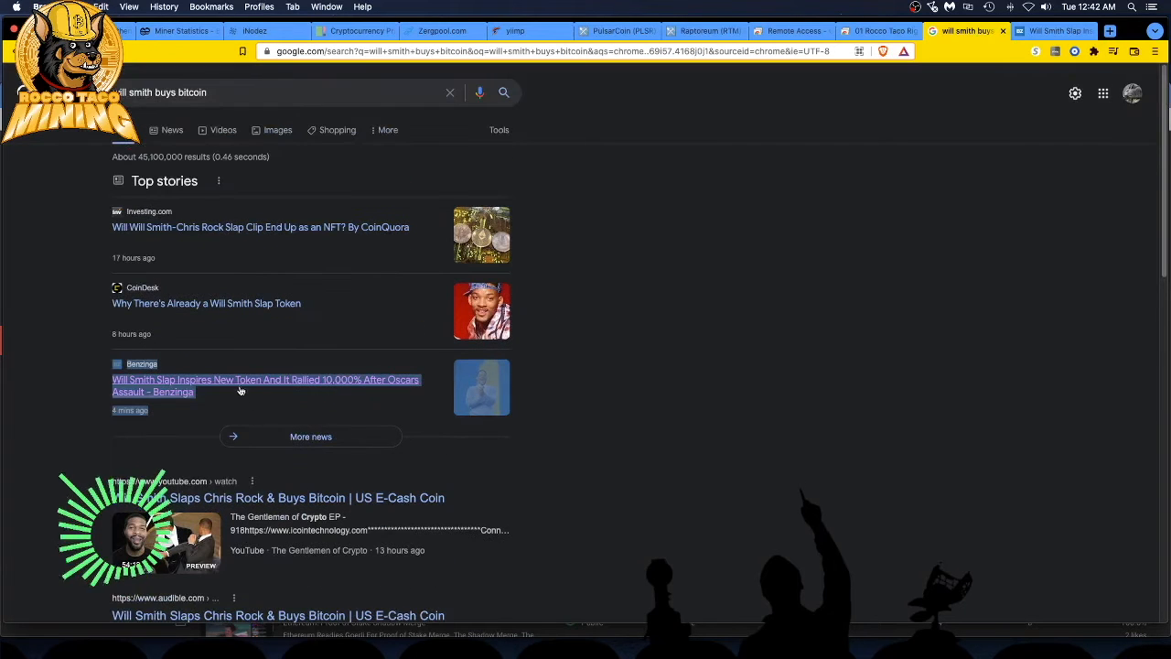
{"action": "mouse_move", "coordinate": [212, 310]}
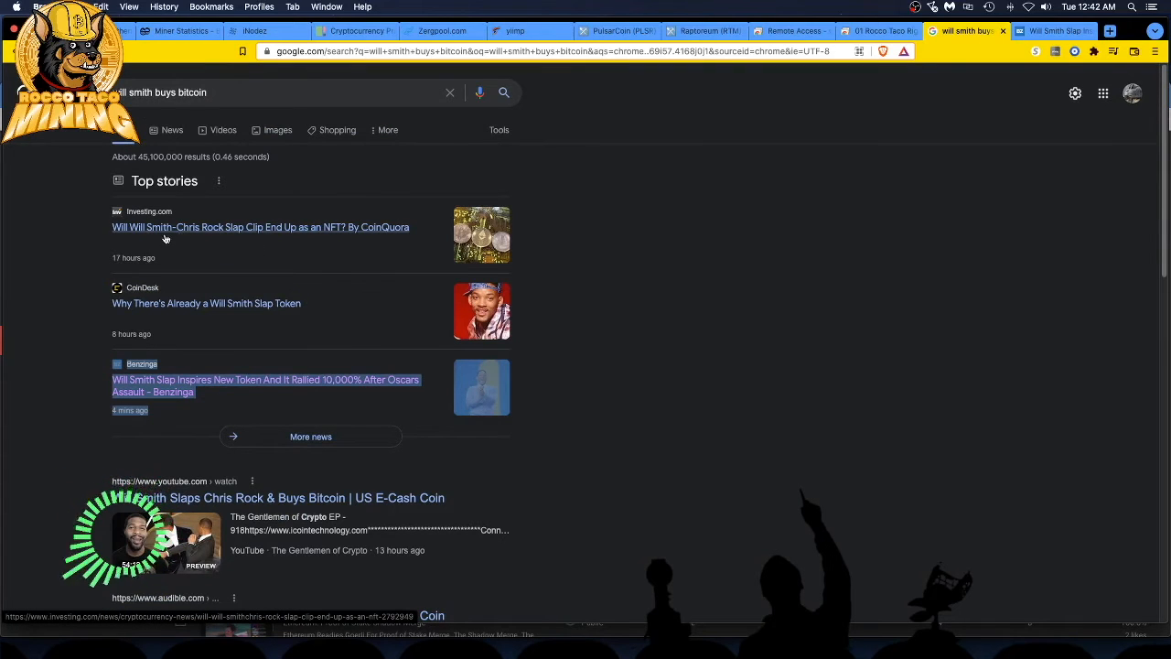
{"action": "mouse_move", "coordinate": [210, 226]}
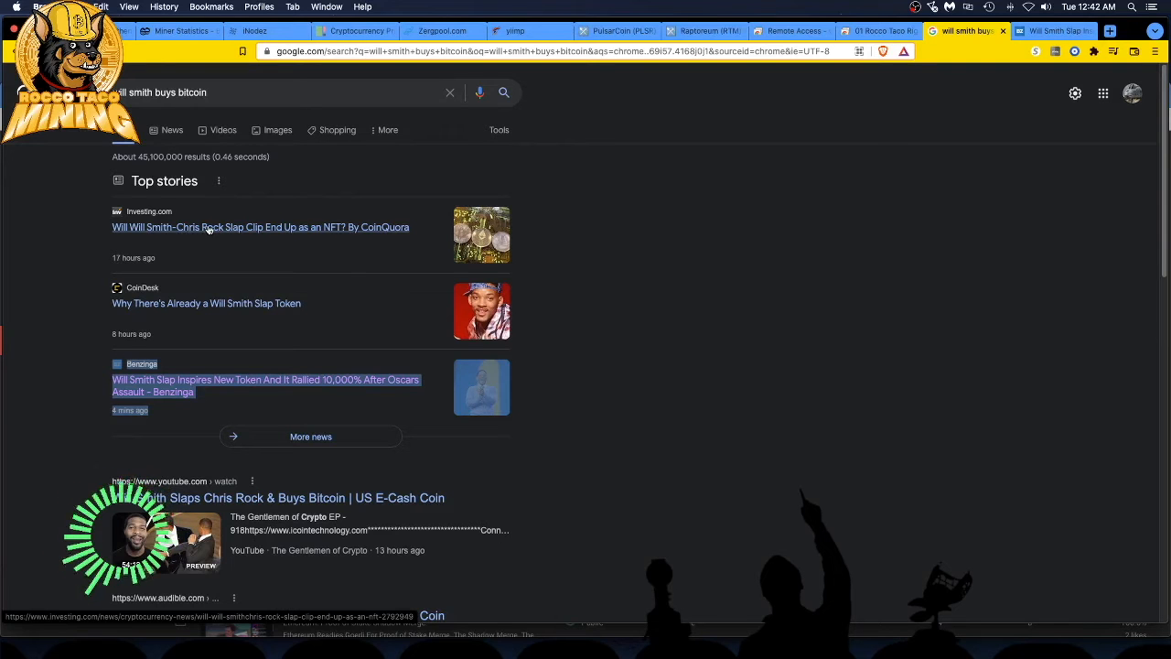
Step: Open the Investing.com story on the slap clip becoming an NFT from Top stories
{"action": "left_click", "coordinate": [259, 227]}
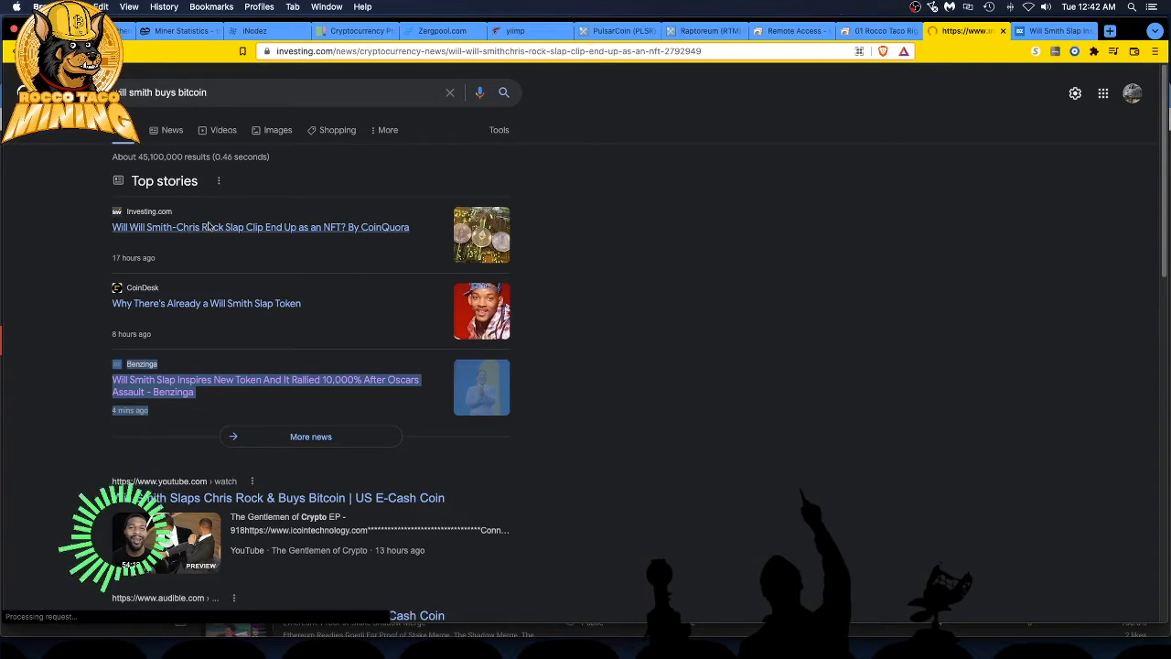
Step: Read the Investing.com NFT article and dismiss the 'Sign up for FREE' overlay
{"action": "left_click", "coordinate": [260, 226]}
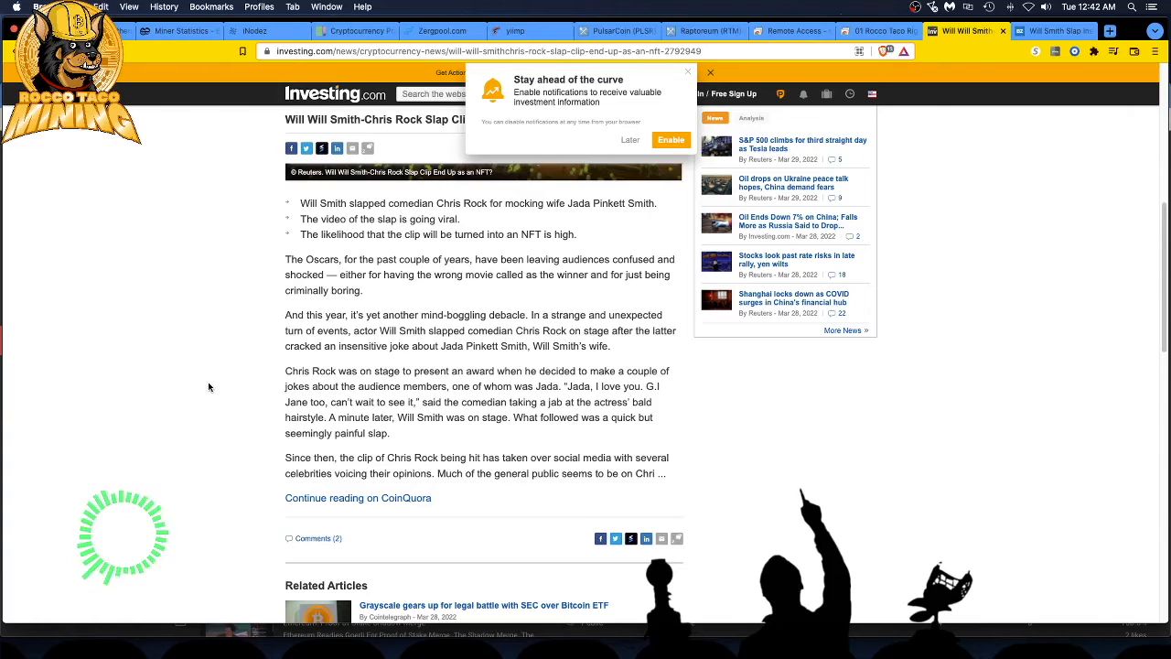
{"action": "mouse_move", "coordinate": [267, 353]}
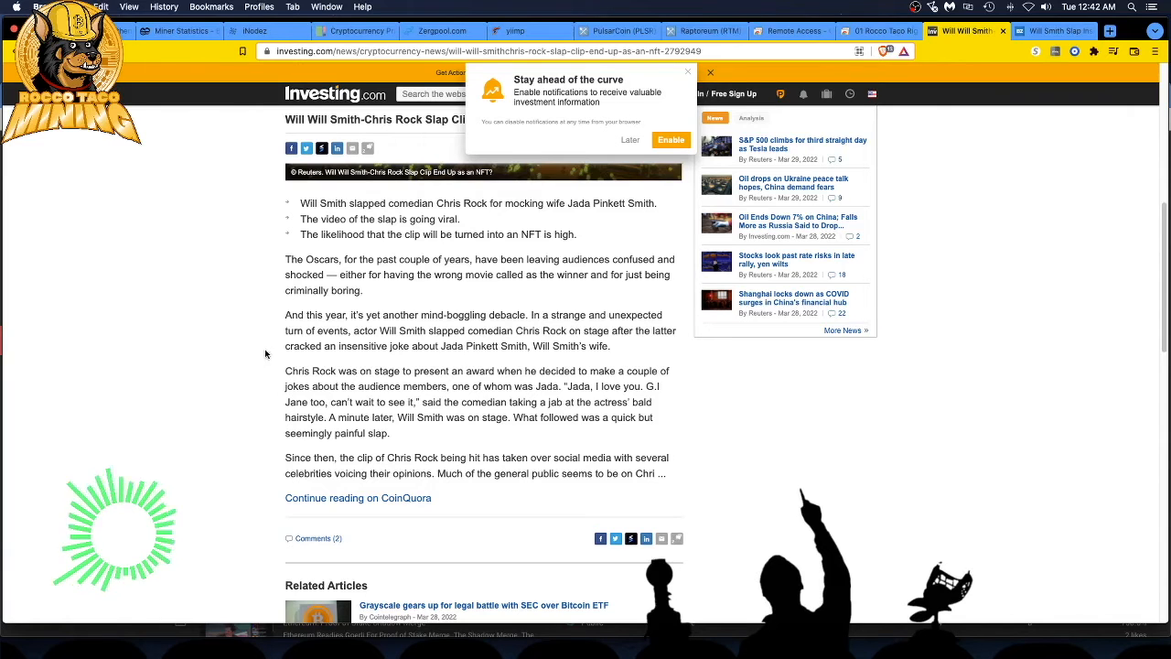
{"action": "mouse_move", "coordinate": [259, 359]}
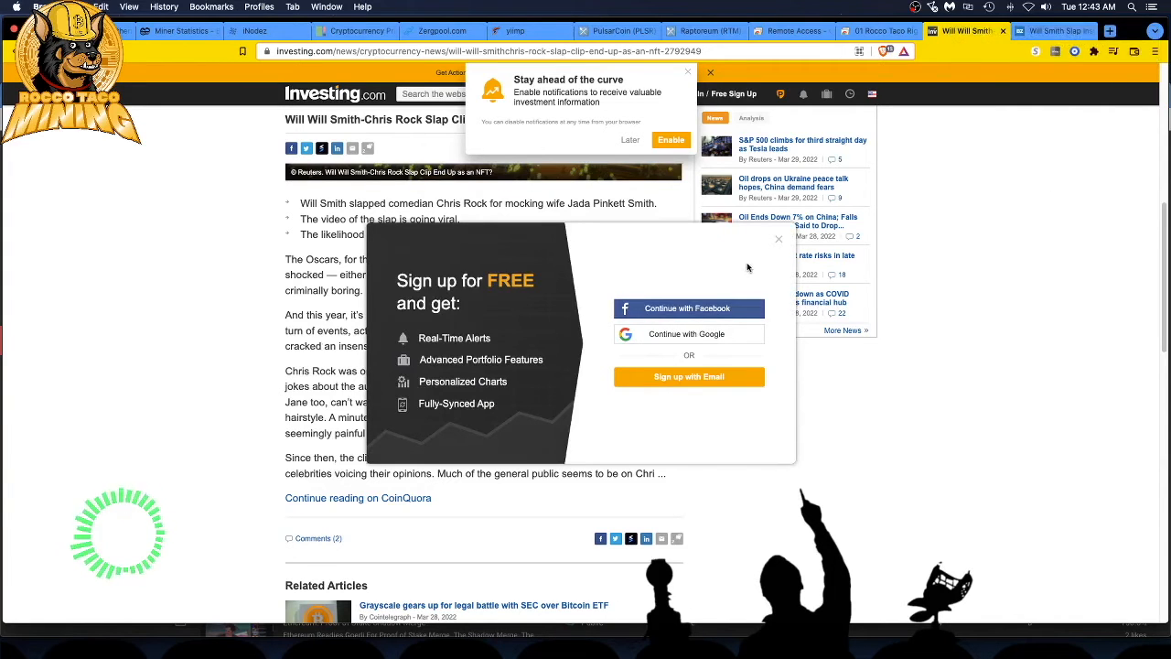
{"action": "left_click", "coordinate": [779, 239]}
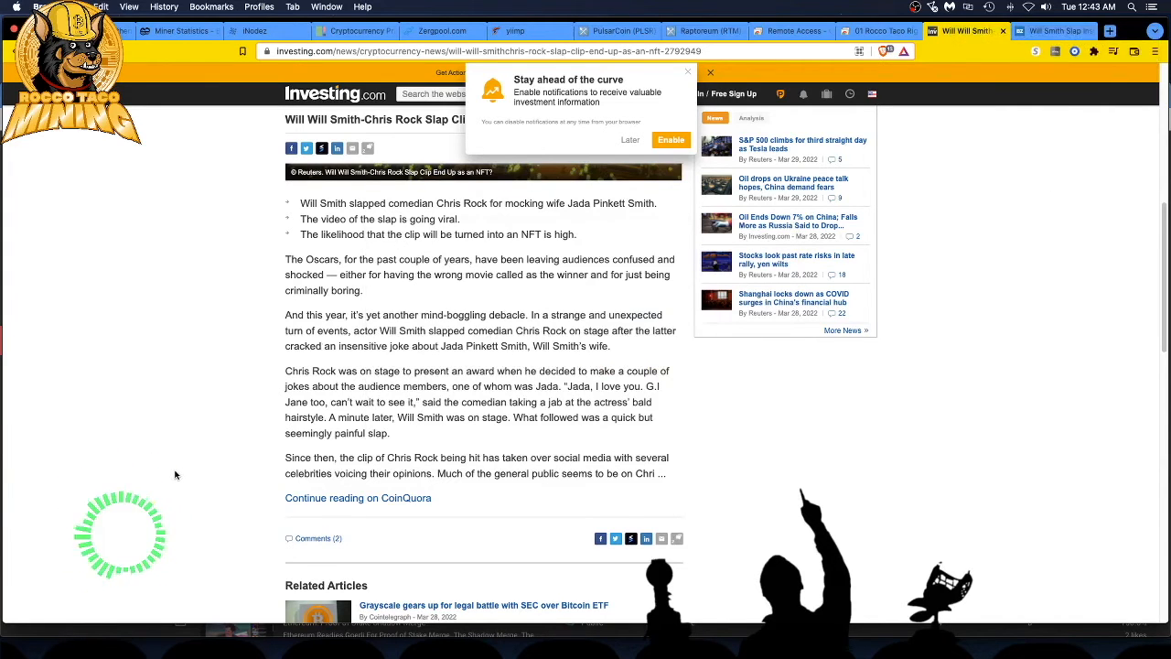
{"action": "scroll", "scroll_direction": "down", "scroll_amount": 3}
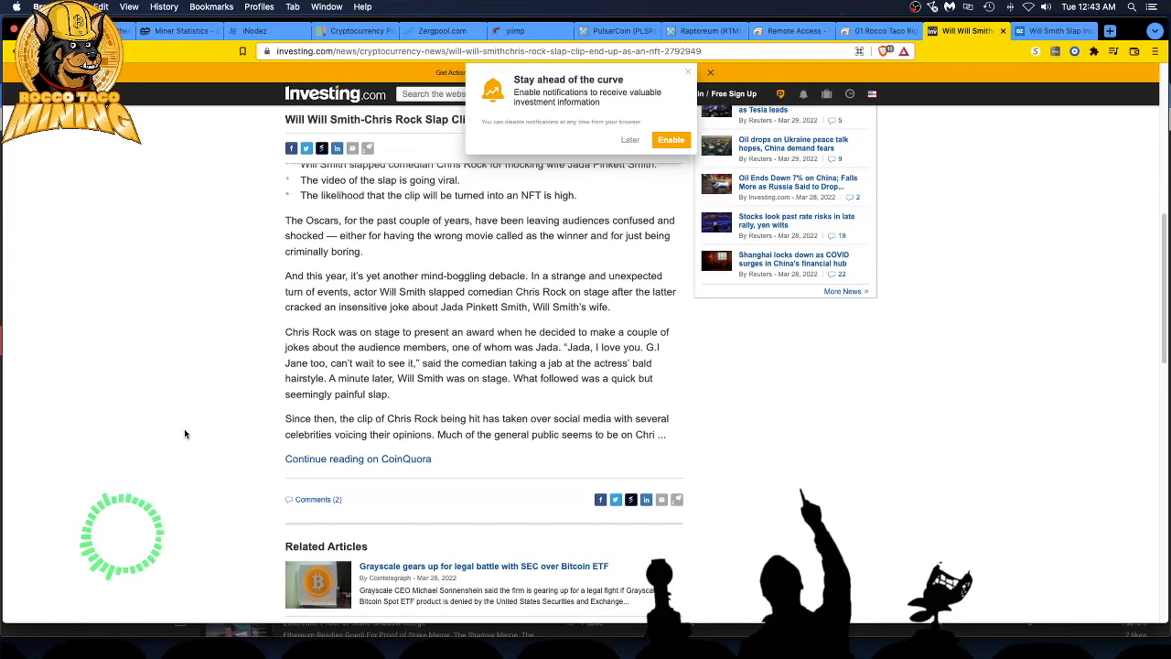
{"action": "mouse_move", "coordinate": [179, 424]}
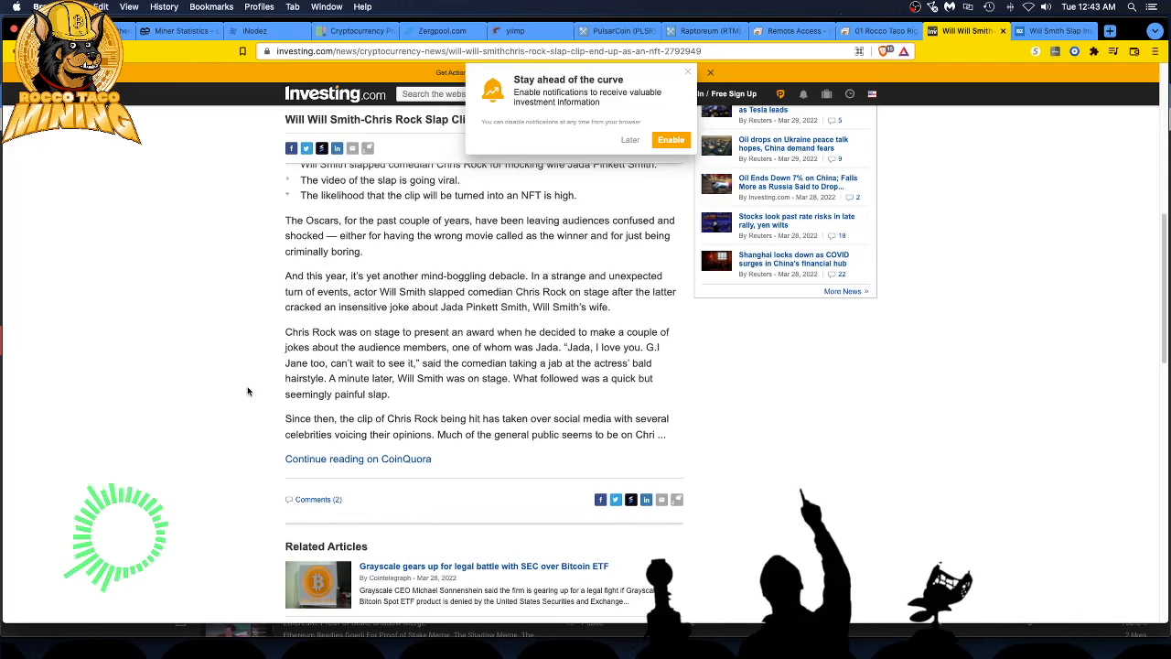
{"action": "mouse_move", "coordinate": [256, 391]}
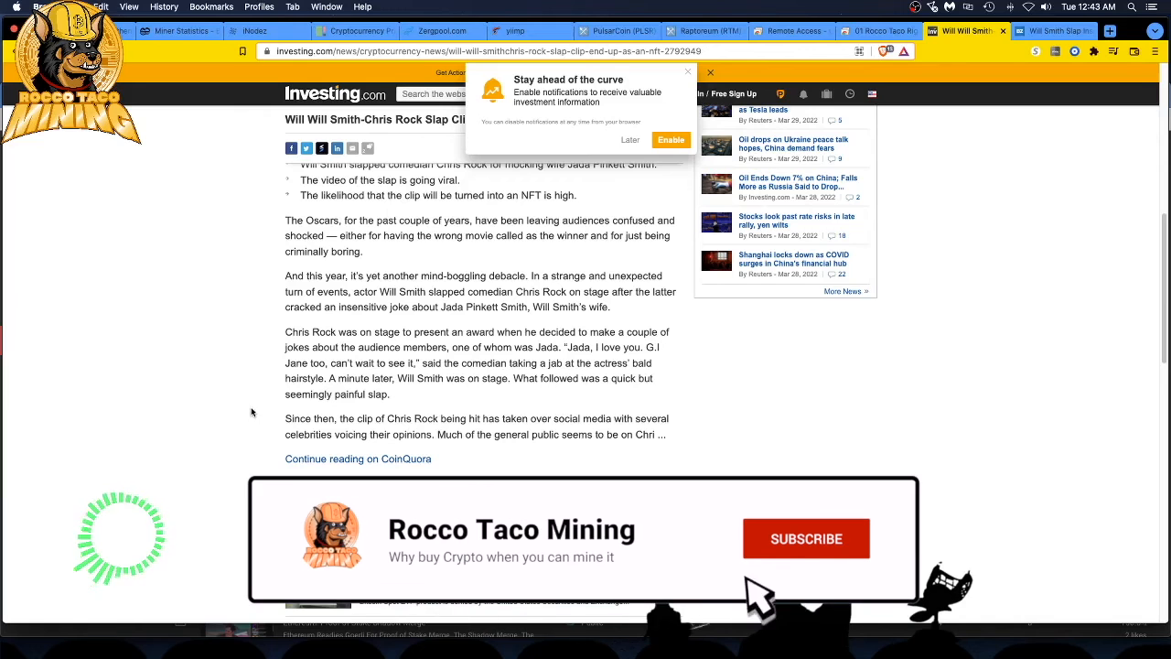
{"action": "left_click", "coordinate": [806, 538]}
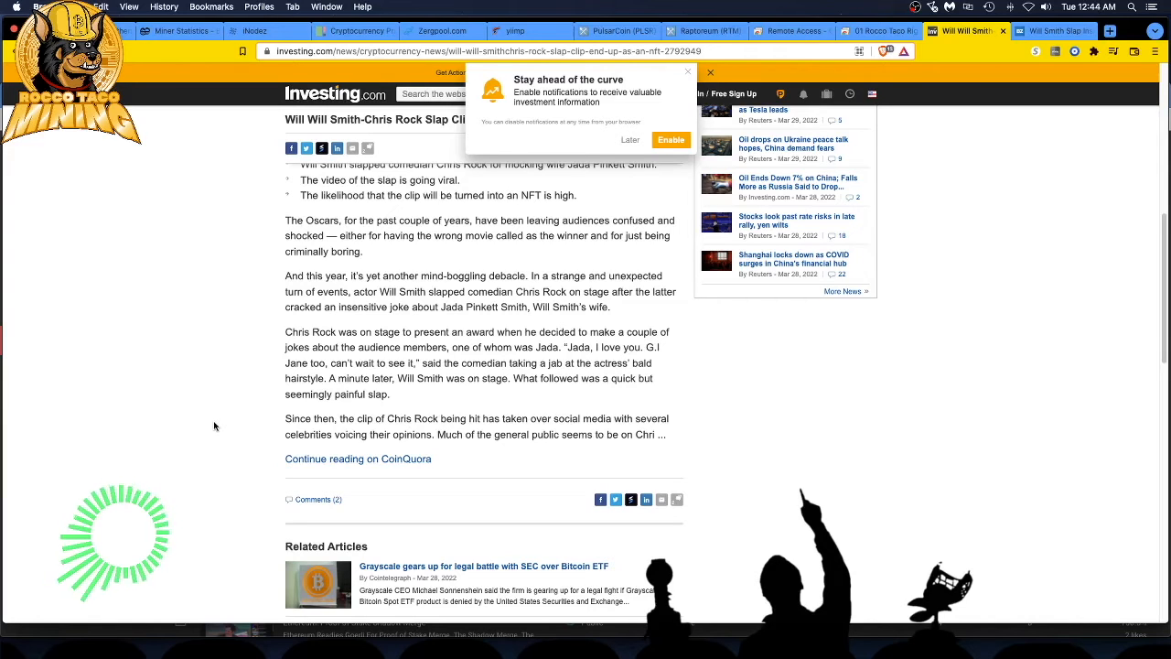
{"action": "mouse_move", "coordinate": [220, 421]}
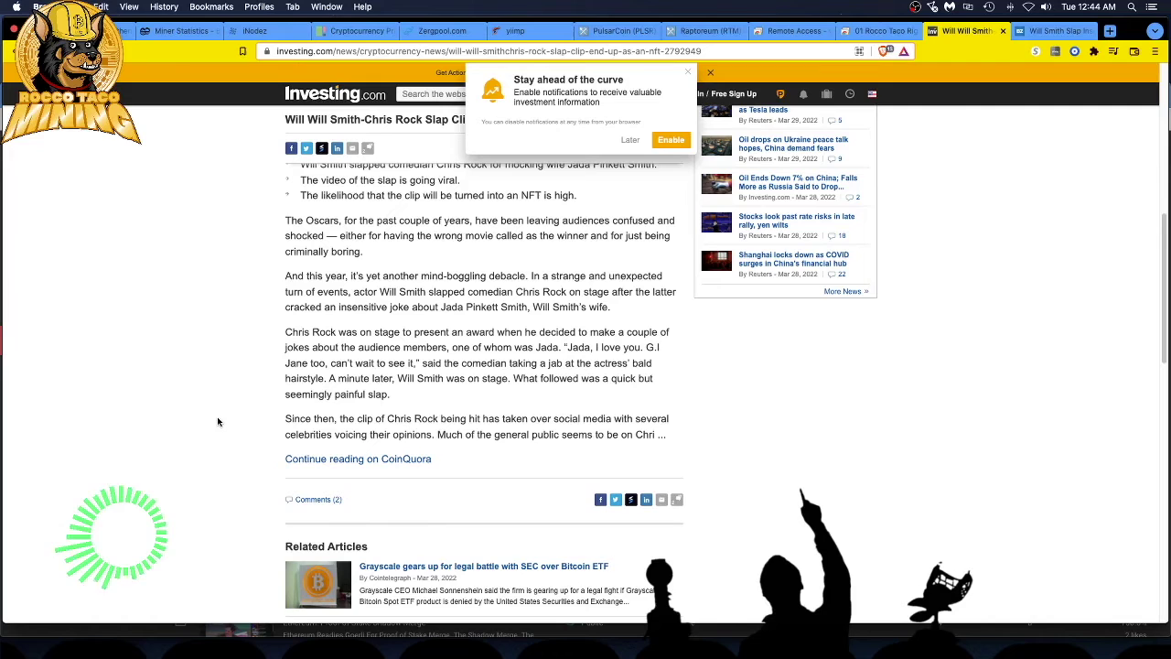
{"action": "scroll", "scroll_direction": "down", "scroll_amount": 3}
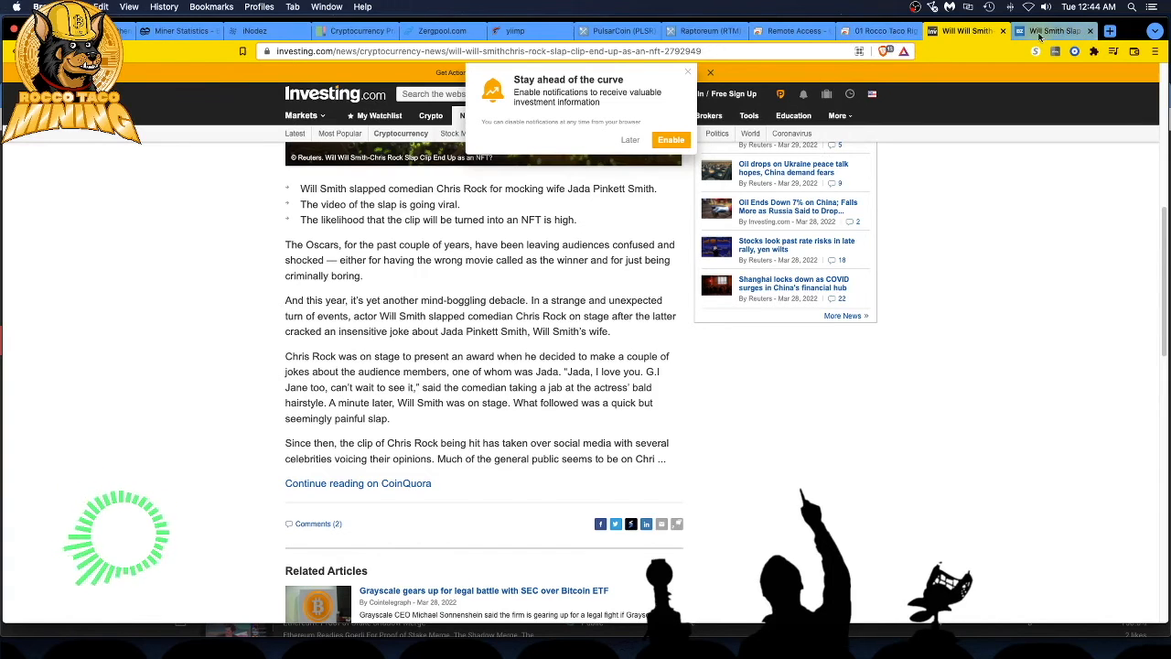
Step: Return to the Benzinga tab and scroll into the Will Smith Inu tweets
{"action": "left_click", "coordinate": [1052, 29]}
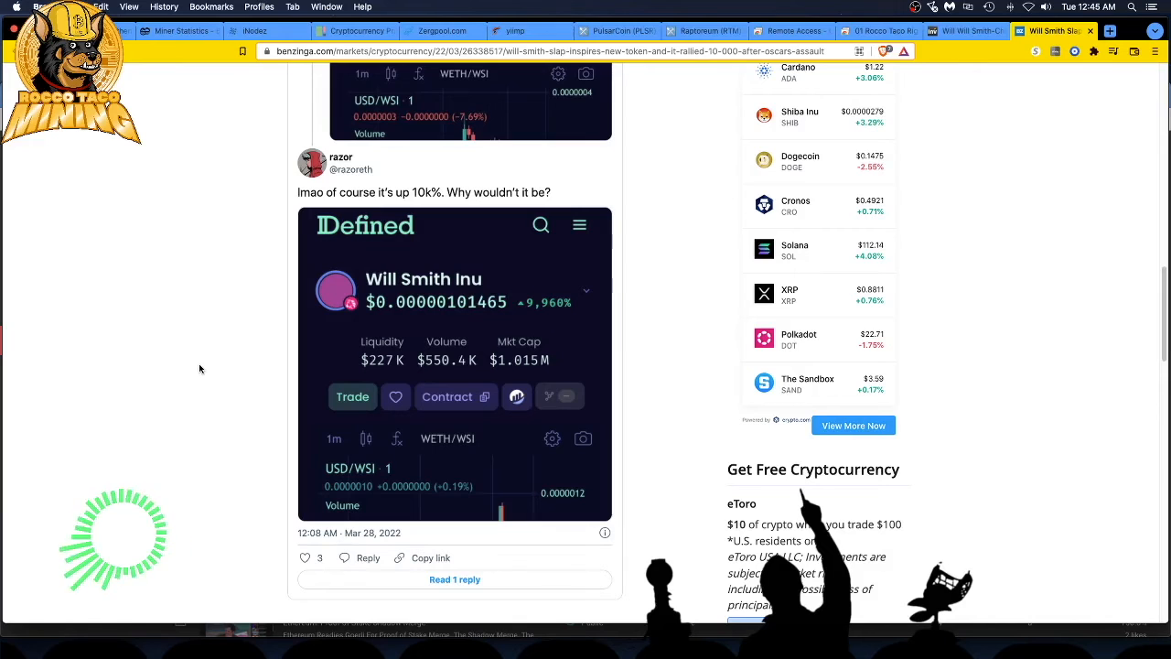
{"action": "scroll", "scroll_direction": "down", "scroll_amount": 3}
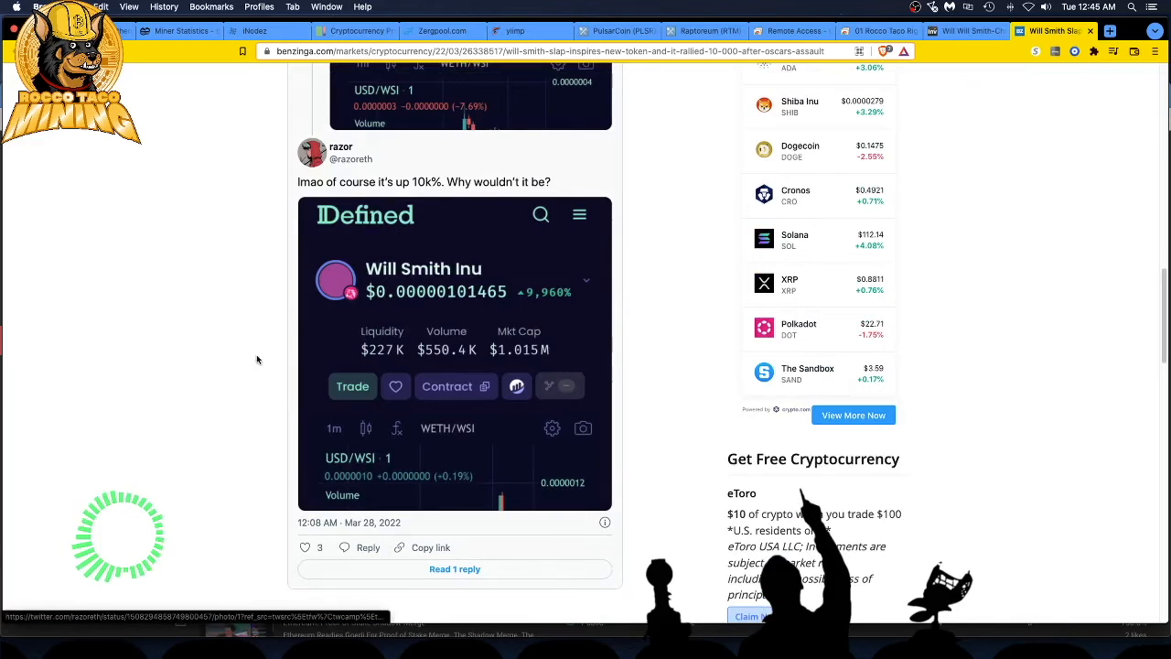
{"action": "scroll", "scroll_direction": "down", "scroll_amount": 3}
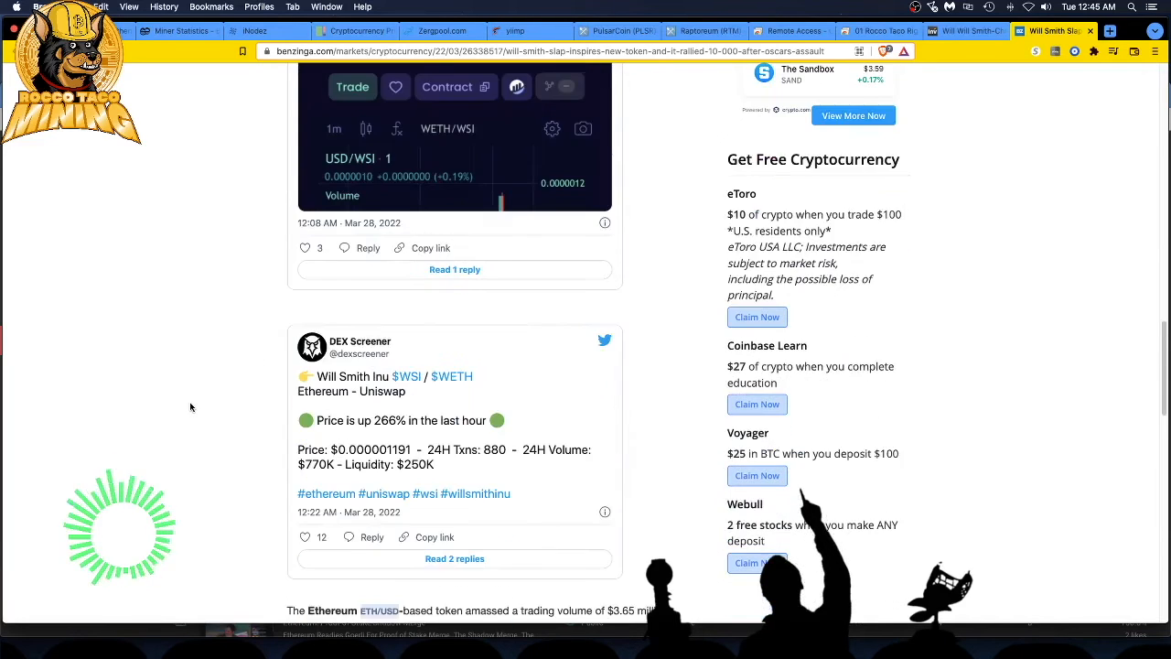
Step: Scroll on to the +9,960% price card and DEX Screener's 266% gain tweet
{"action": "scroll", "scroll_direction": "down", "scroll_amount": 3}
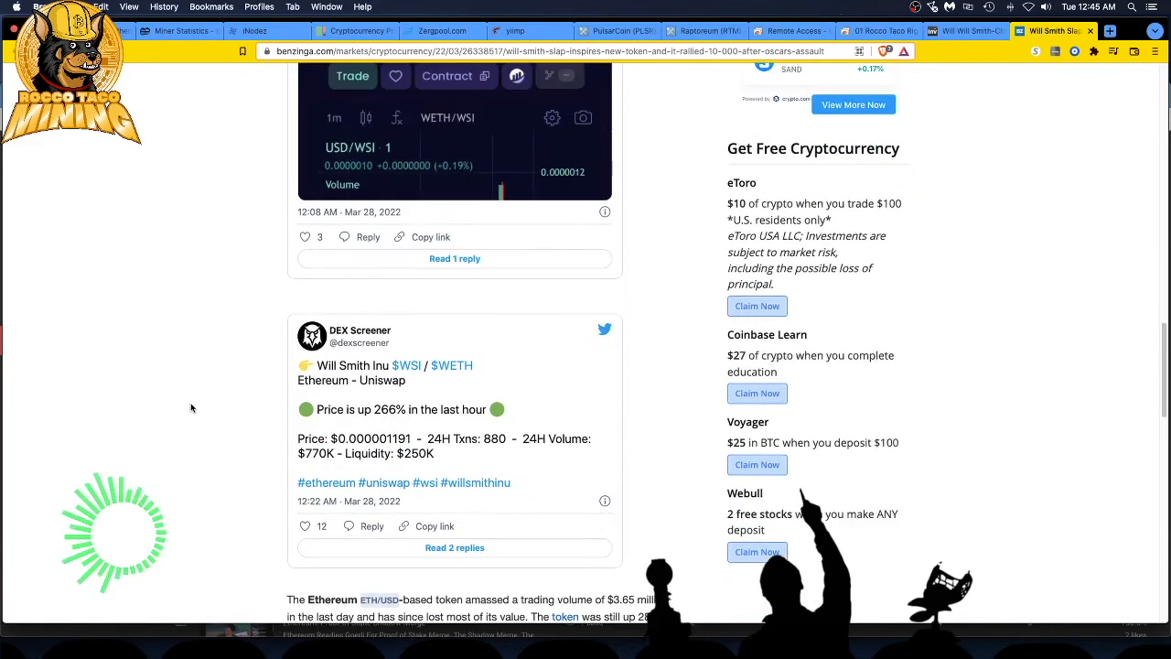
{"action": "scroll", "scroll_direction": "down", "scroll_amount": 3}
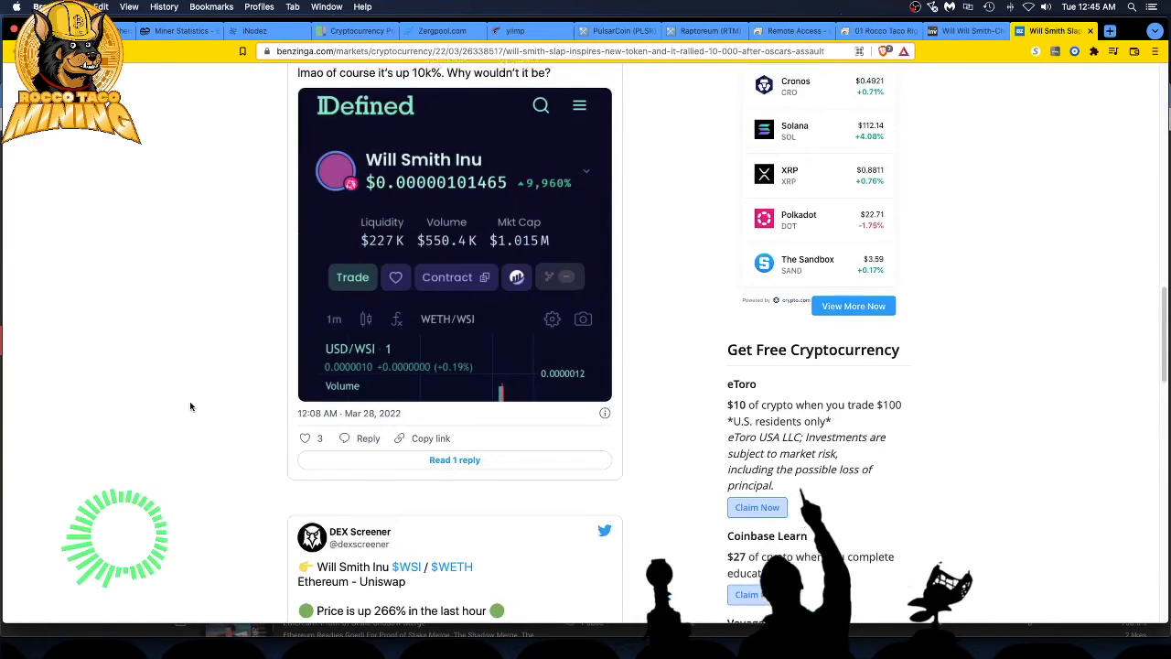
{"action": "scroll", "scroll_direction": "down", "scroll_amount": 3}
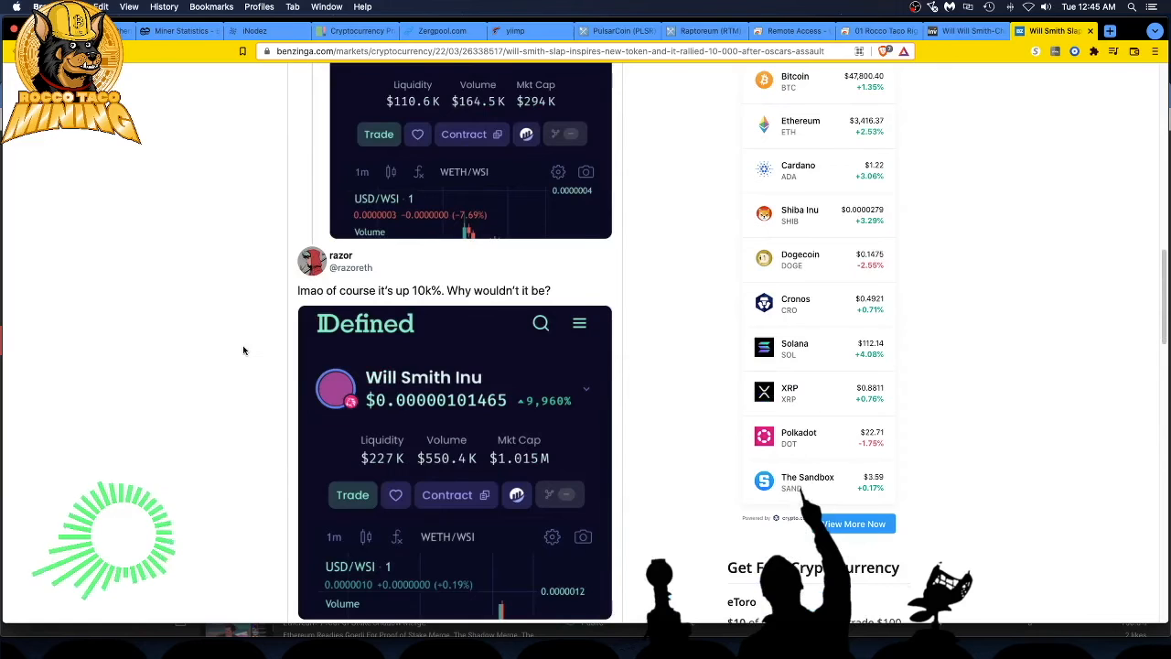
{"action": "mouse_move", "coordinate": [216, 388]}
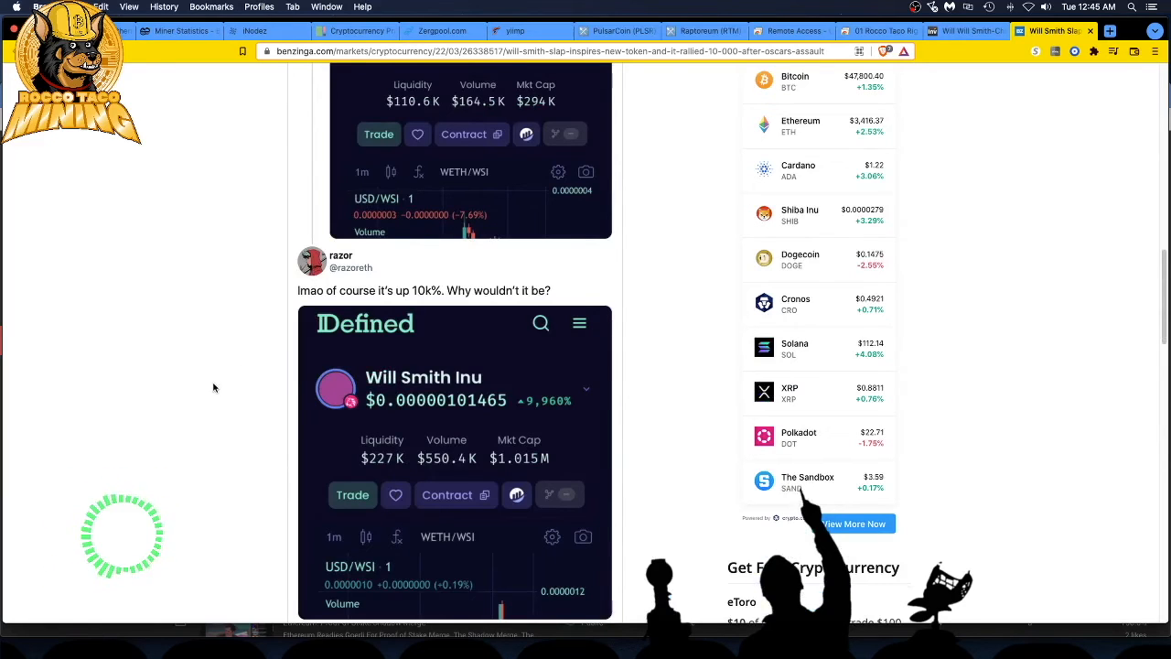
{"action": "mouse_move", "coordinate": [154, 445]}
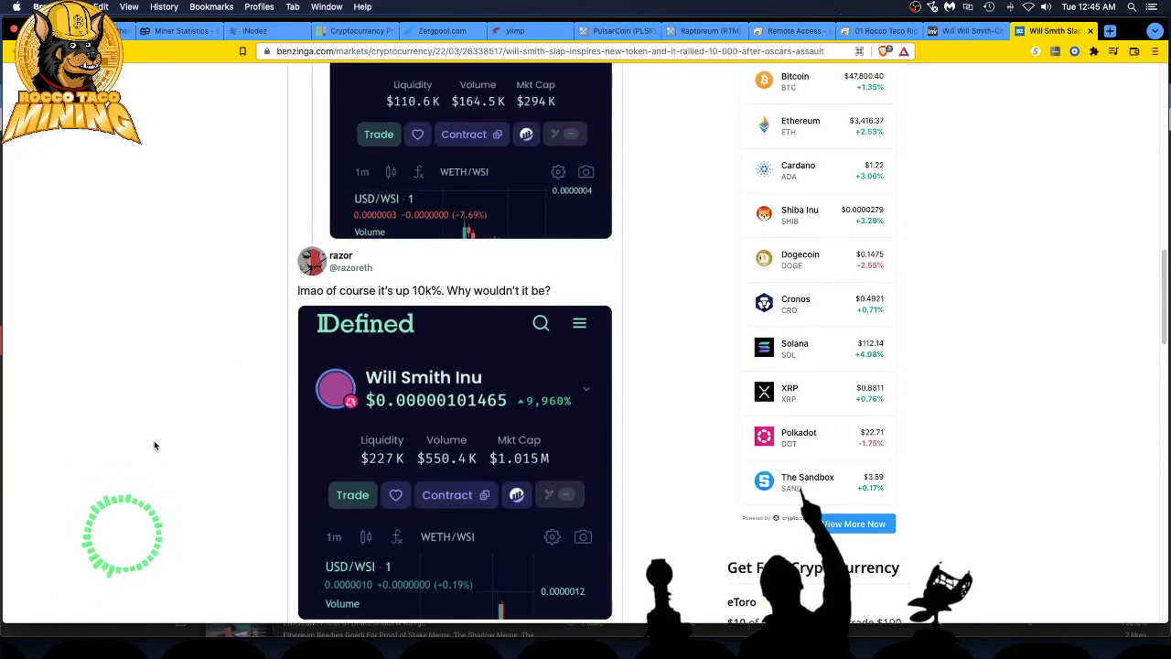